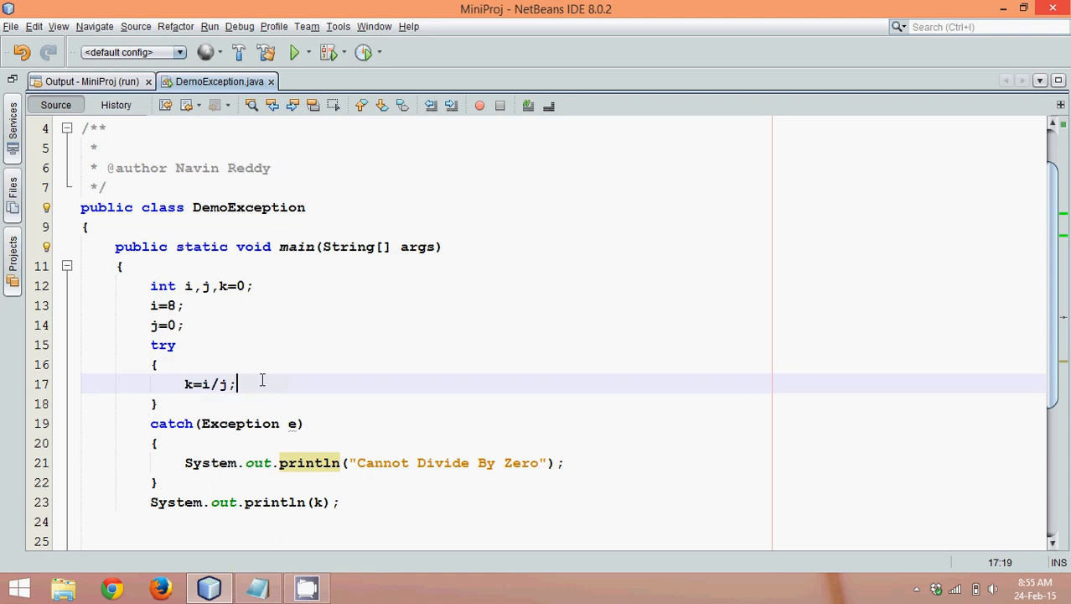
Append + e to the catch's println and highlight ArithmeticException in the run output
click(545, 463)
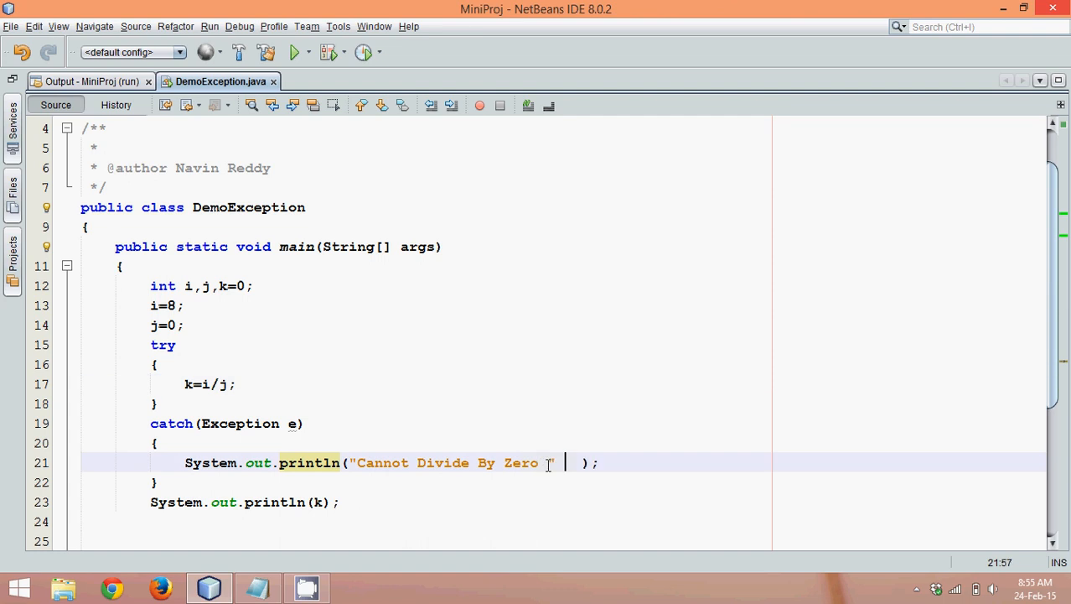
text(+ e)
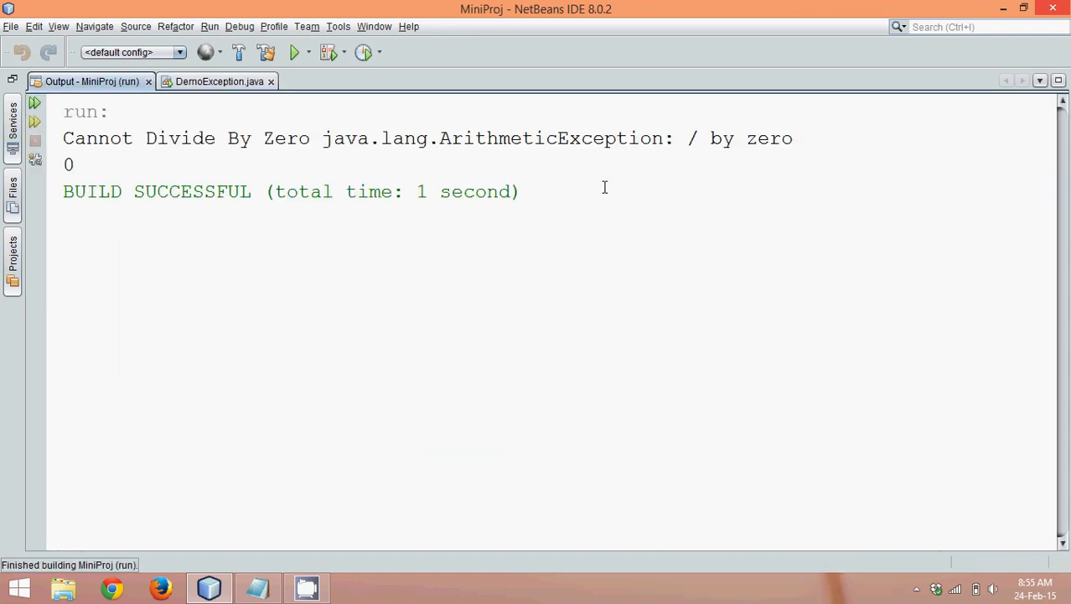
double_click(550, 138)
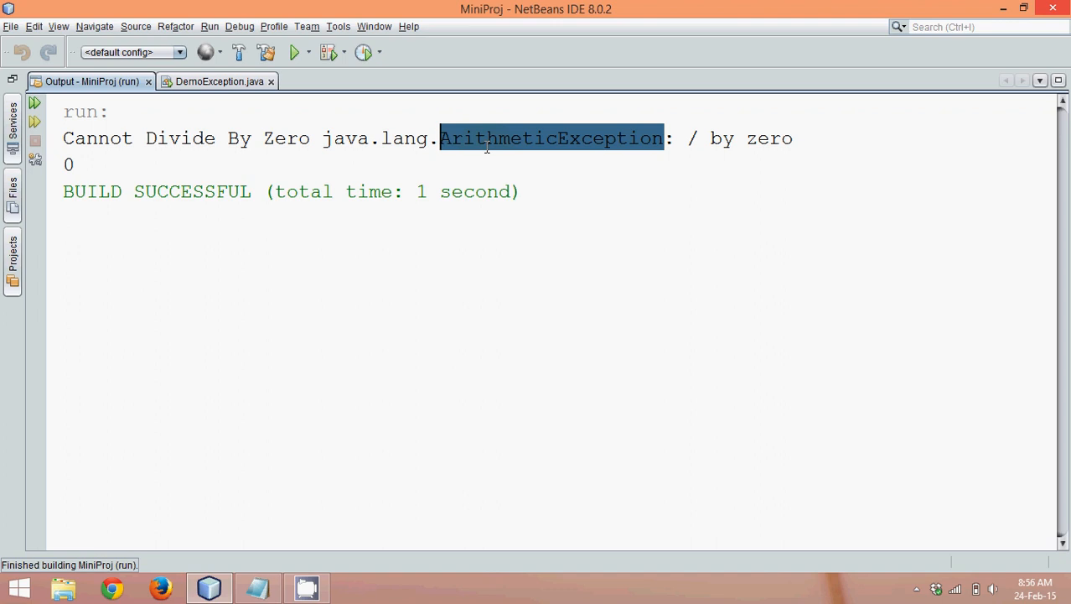
mouse_move(200, 90)
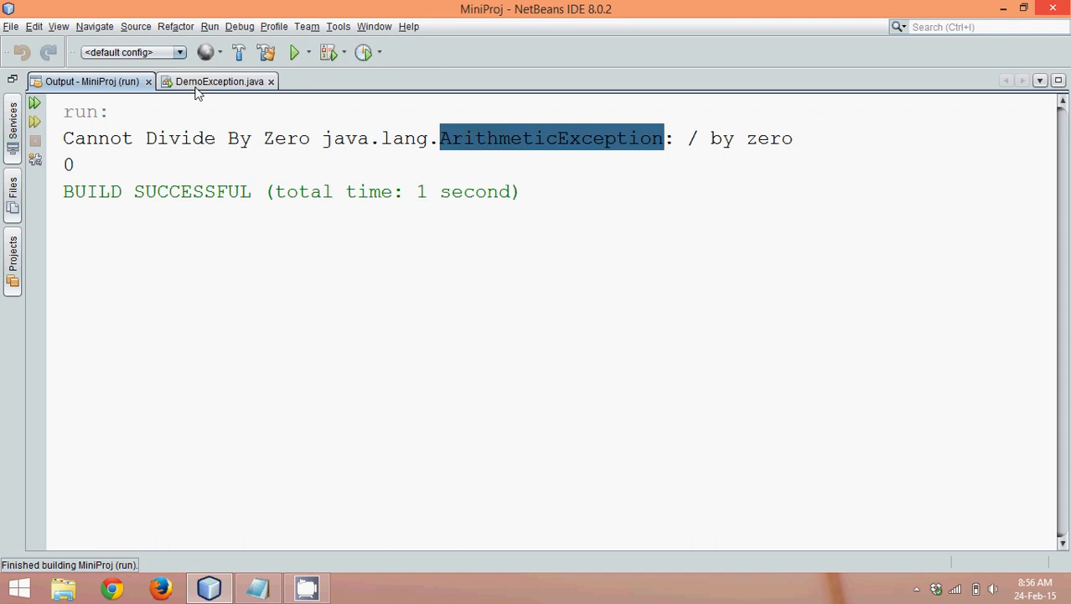
Return to the DemoException.java source from the ArithmeticException class tab
click(218, 80)
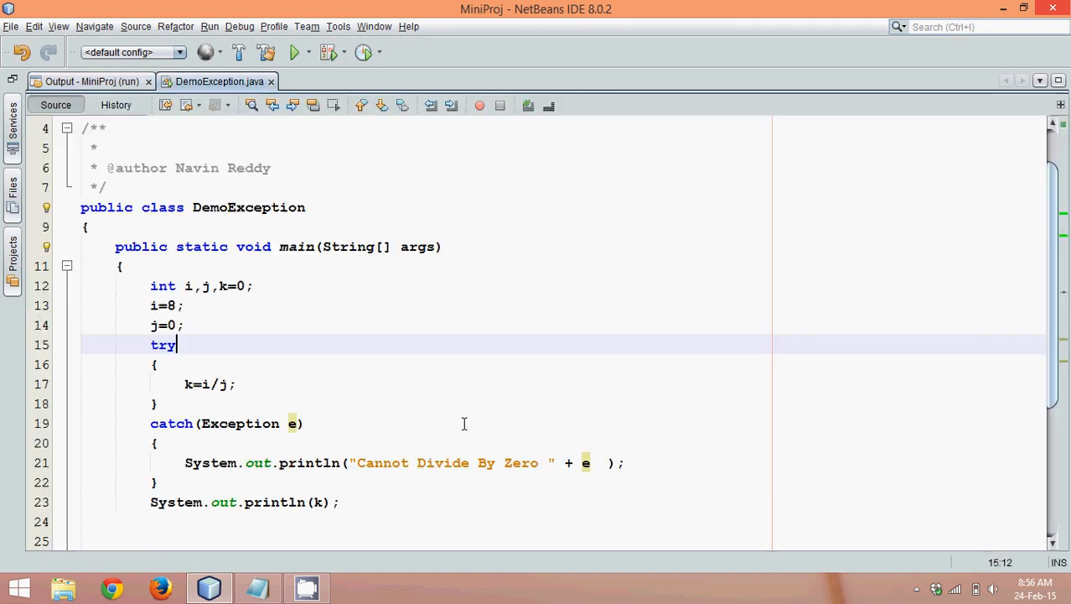
mouse_move(284, 422)
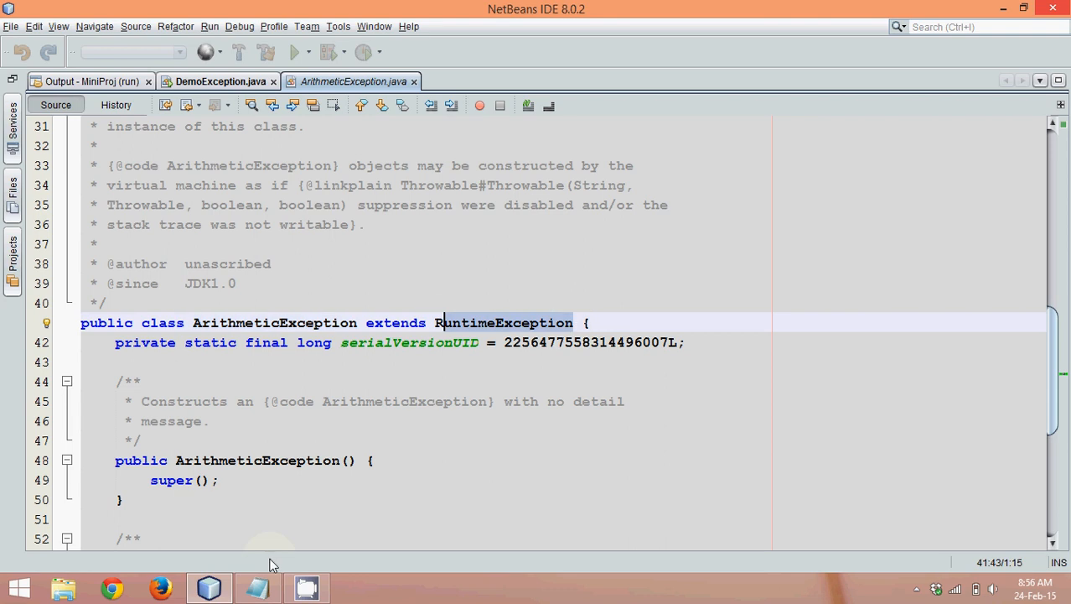
Add ArithmeticException under RuntimeException in the Notepad hierarchy notes
click(259, 587)
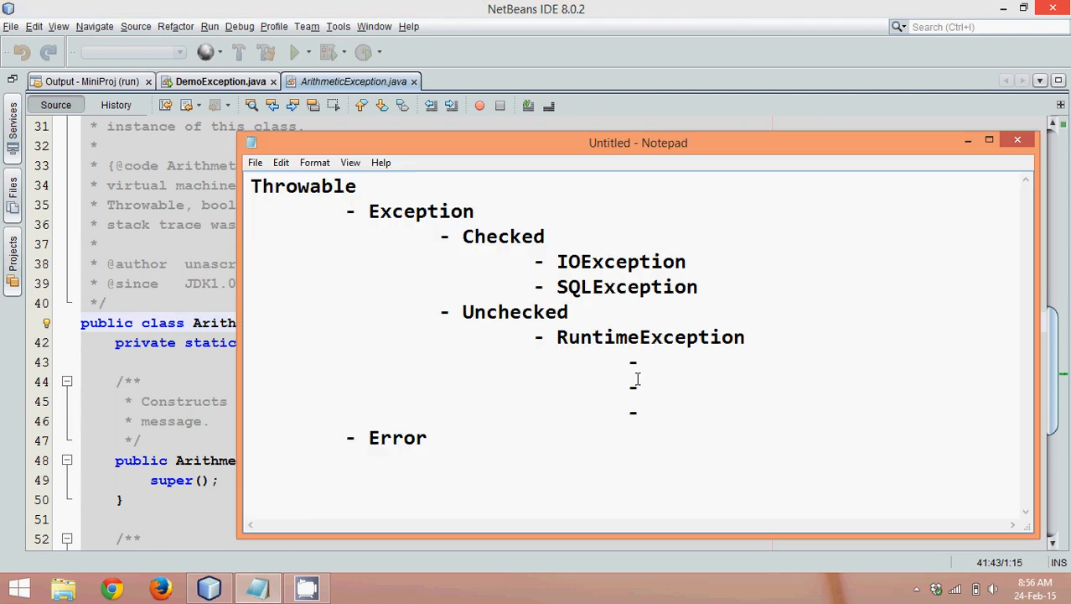
text(Arith)
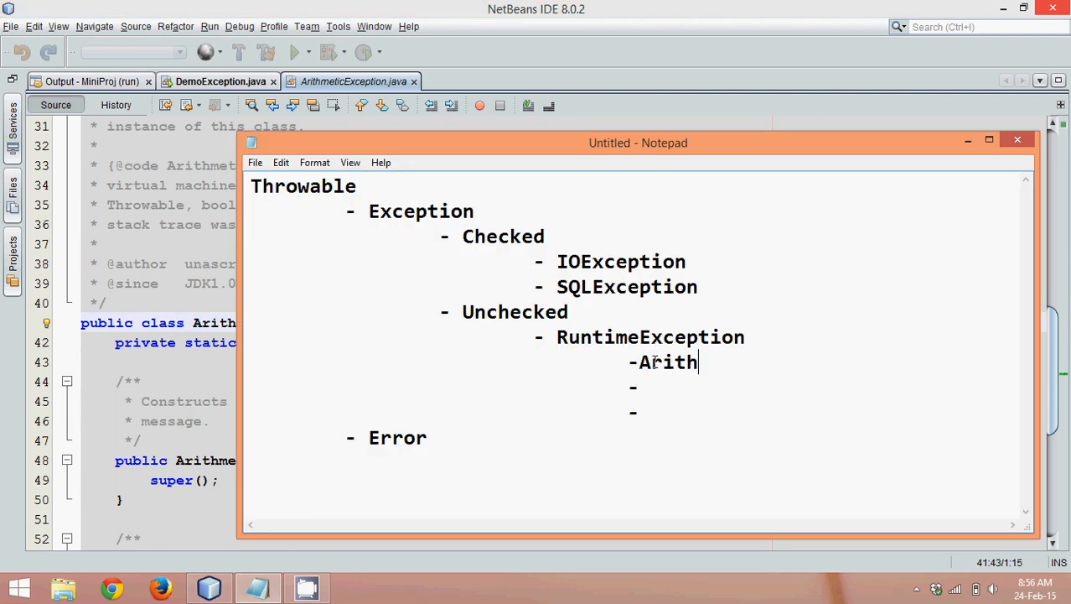
text(metic)
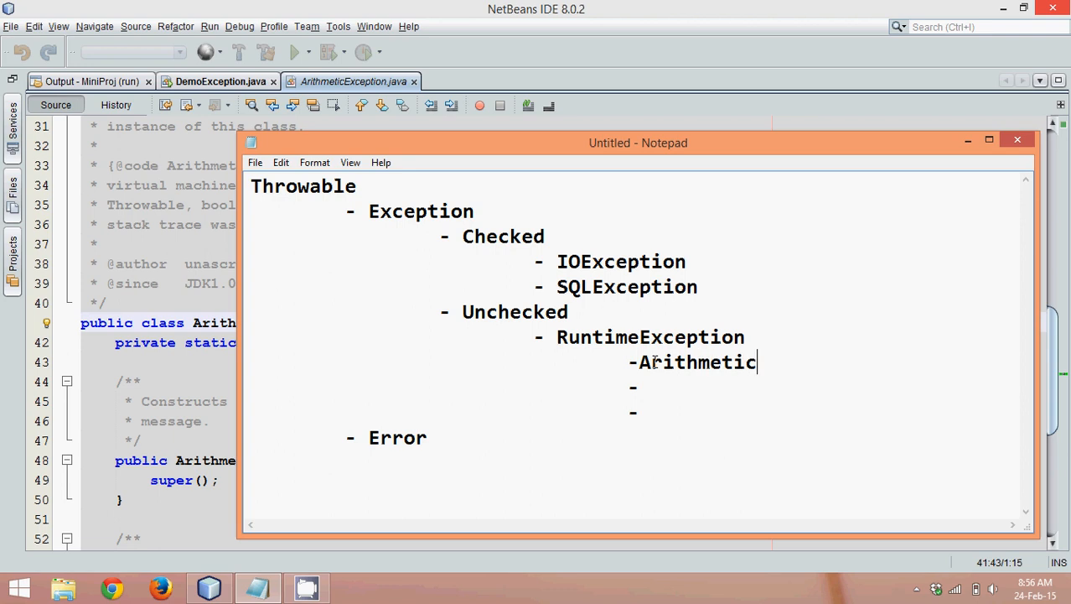
text(Excet)
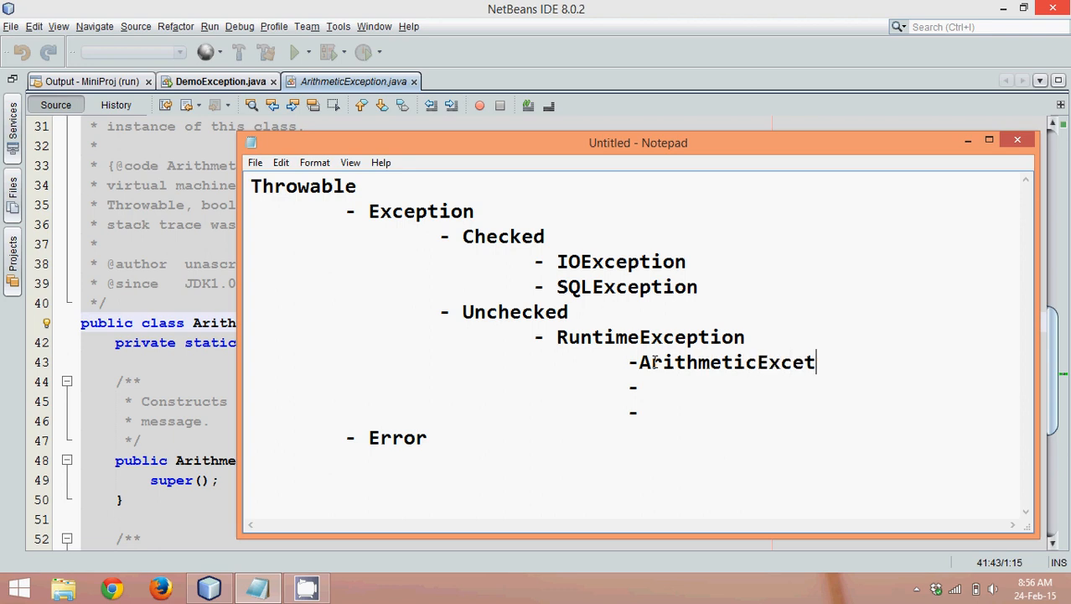
text(p)
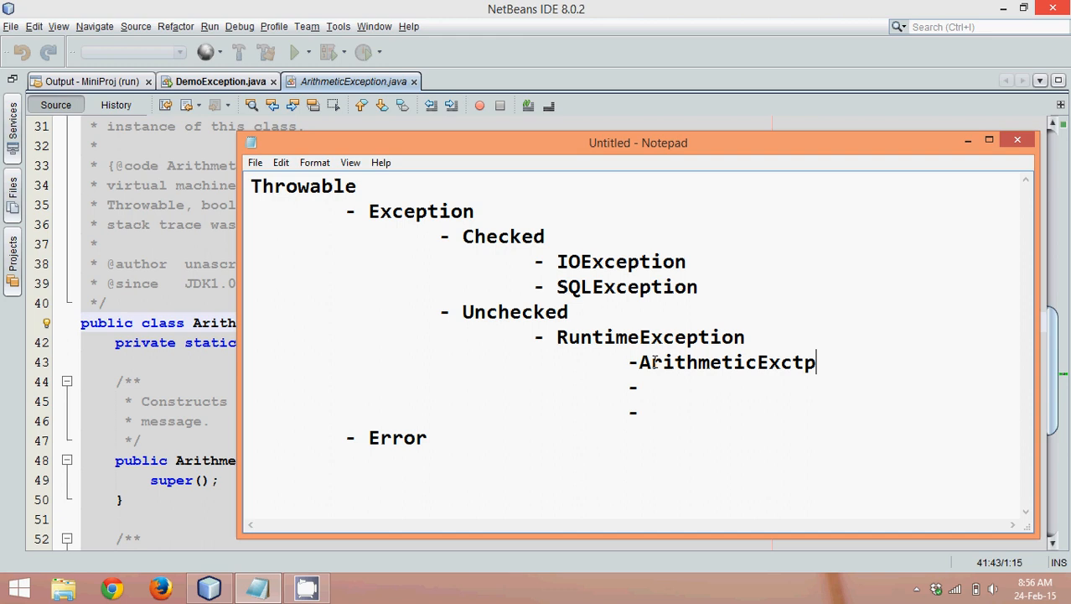
text(ion)
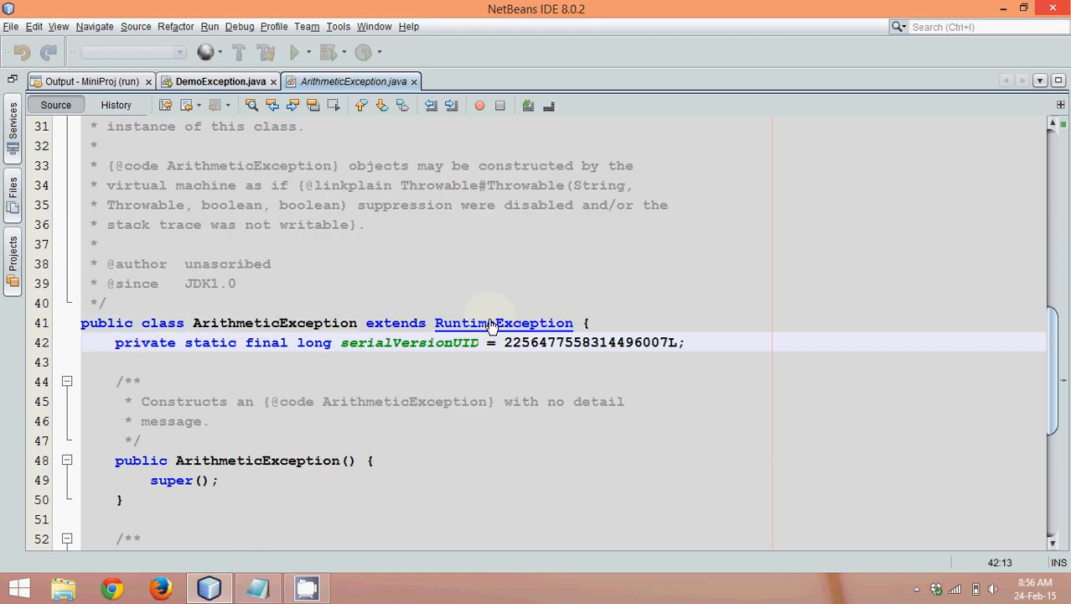
Open RuntimeException's source, mark its parent Exception, and compare with the Notepad notes
click(503, 322)
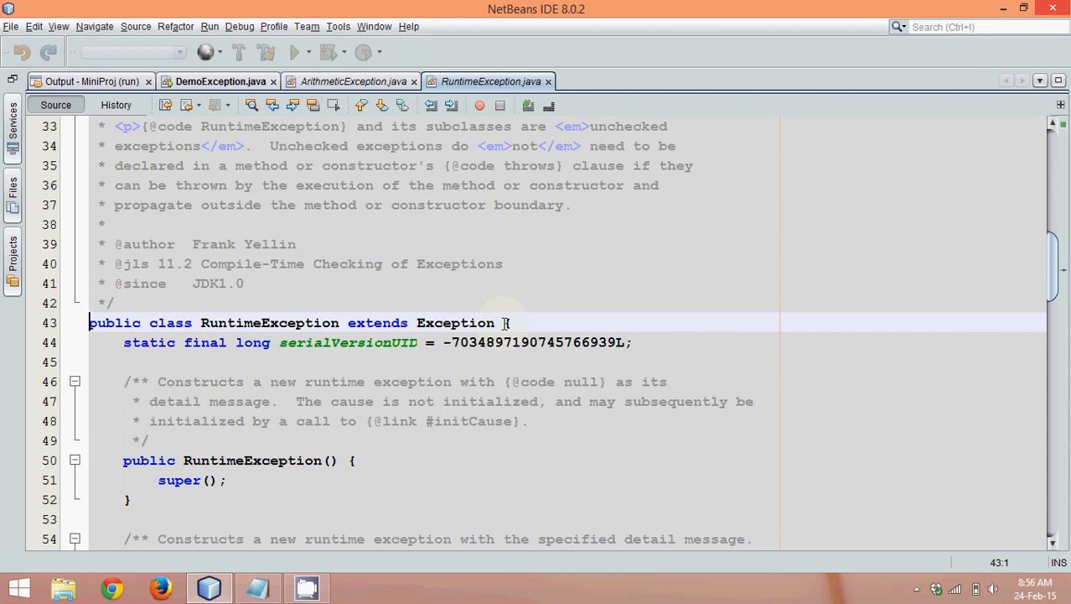
double_click(456, 322)
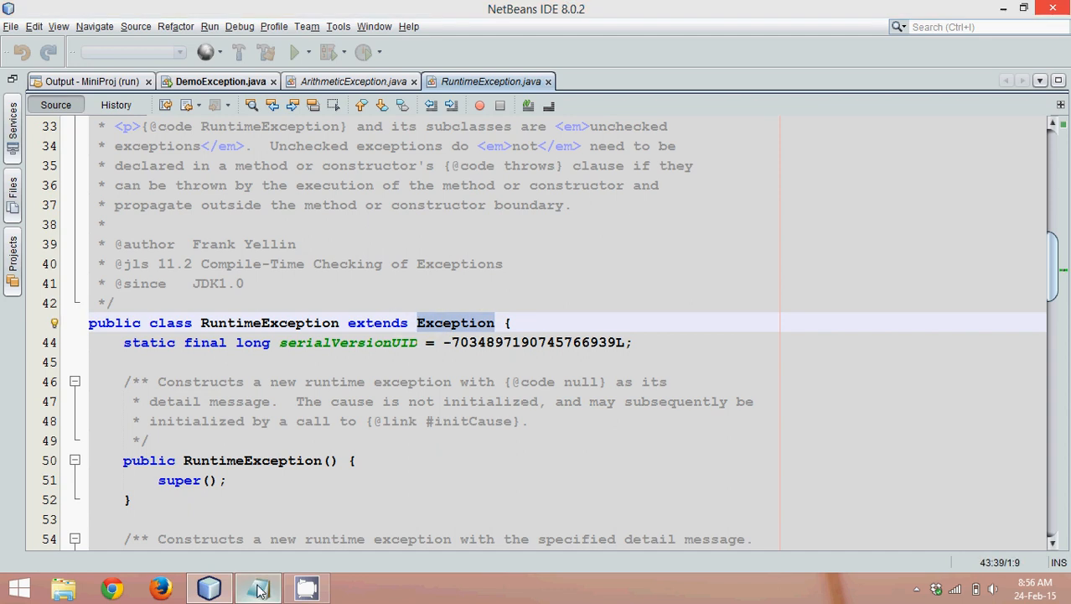
click(258, 587)
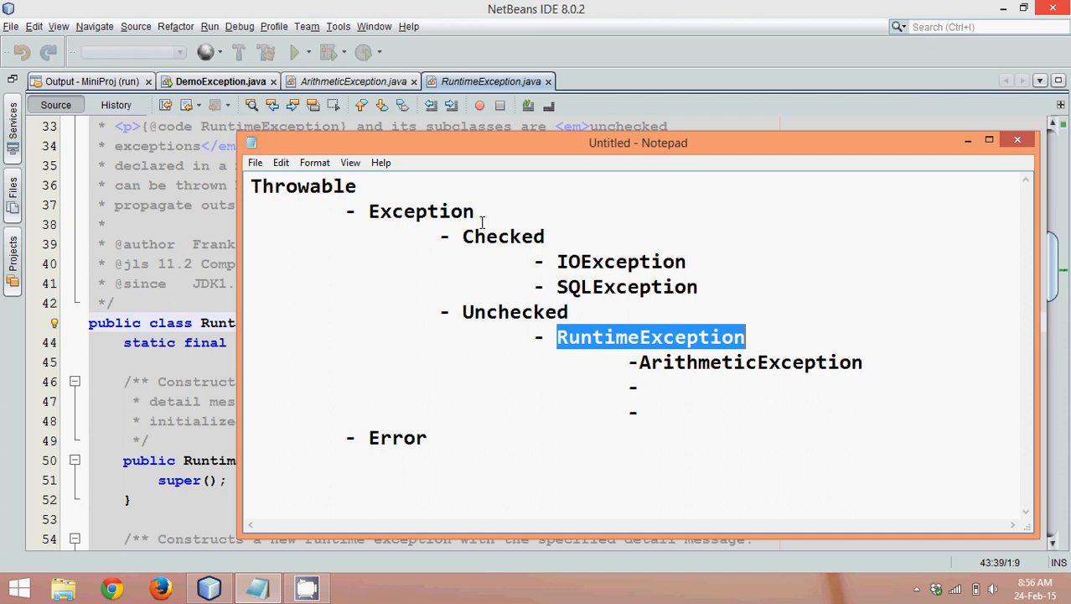
View the Exception class source, mark Throwable at the root, then close Exception.java
click(1018, 141)
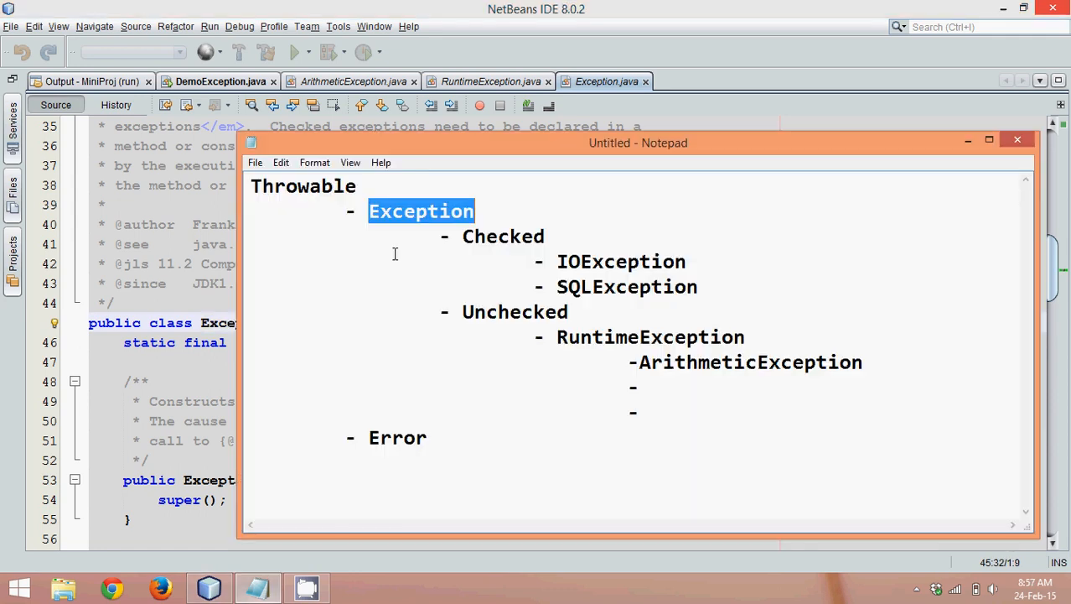
double_click(308, 186)
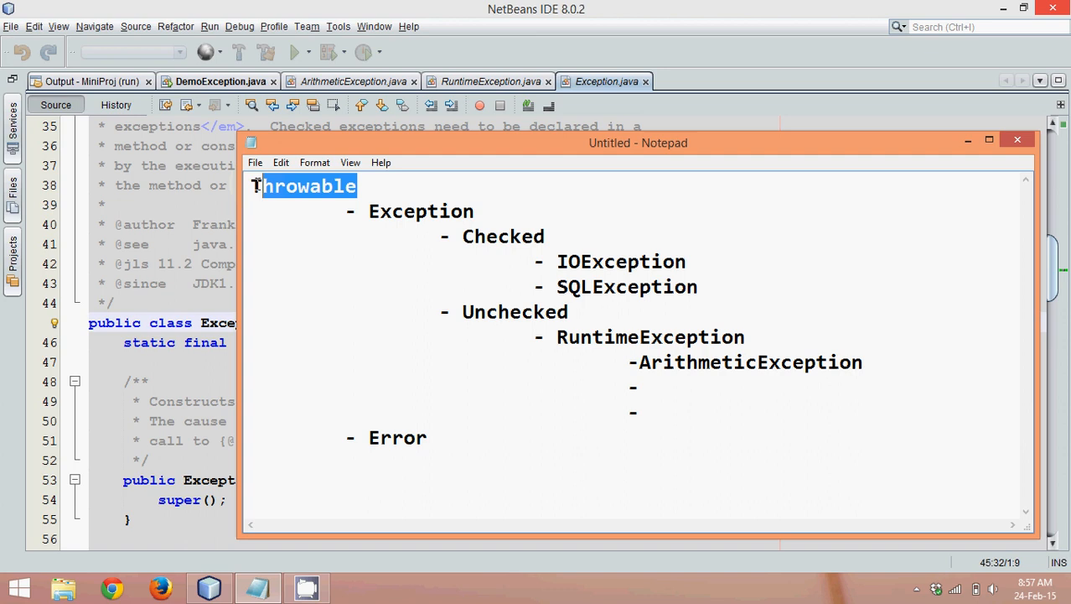
click(1016, 139)
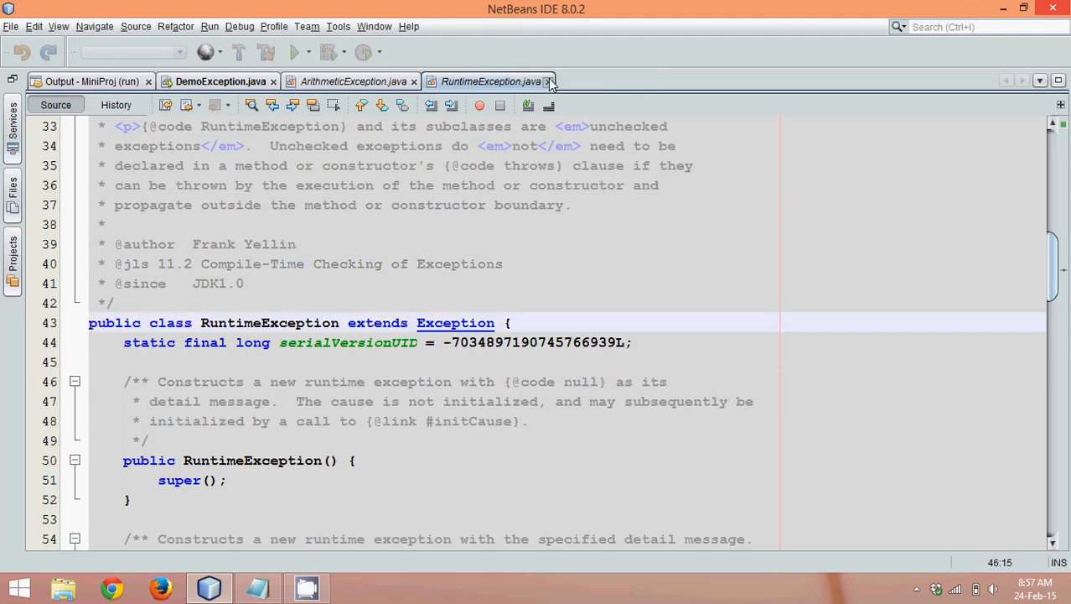
Close the RuntimeException.java and ArithmeticException.java source tabs
click(550, 80)
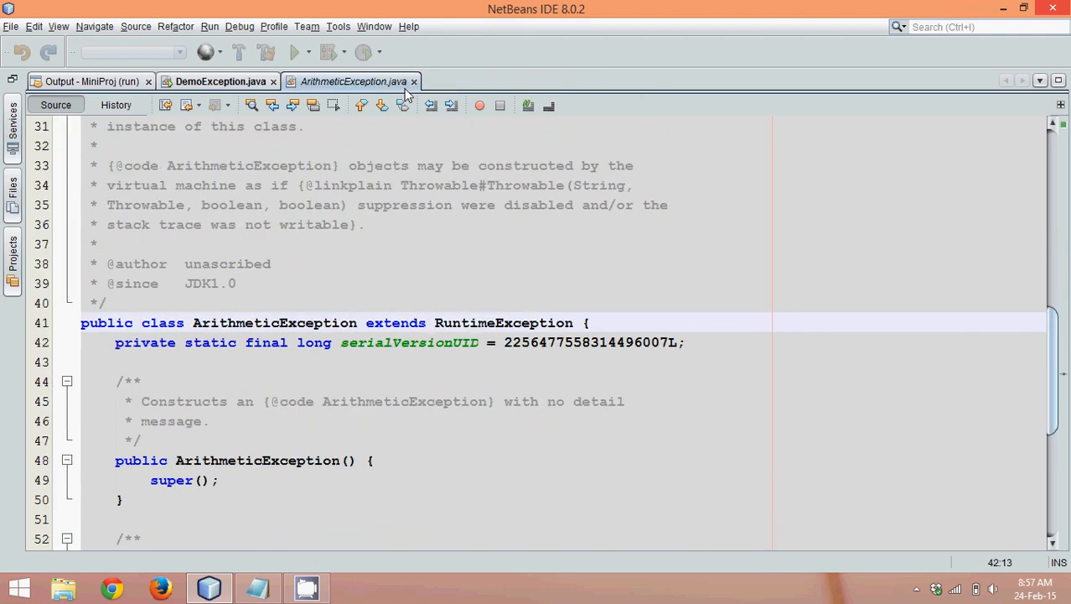
click(413, 81)
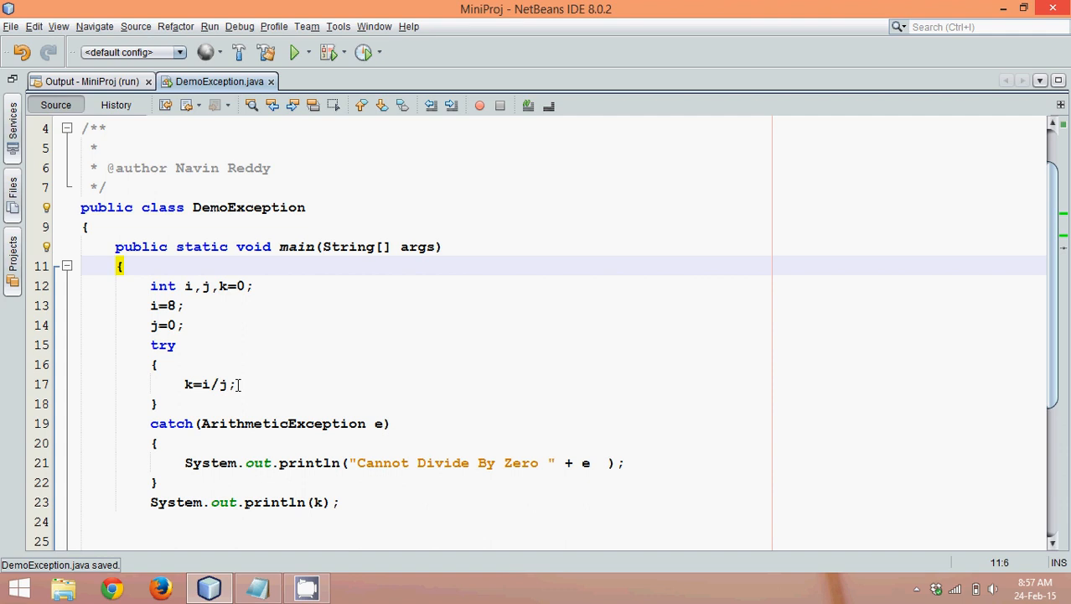
Declare int a[] = new int[4]; below the variable declarations
click(238, 384)
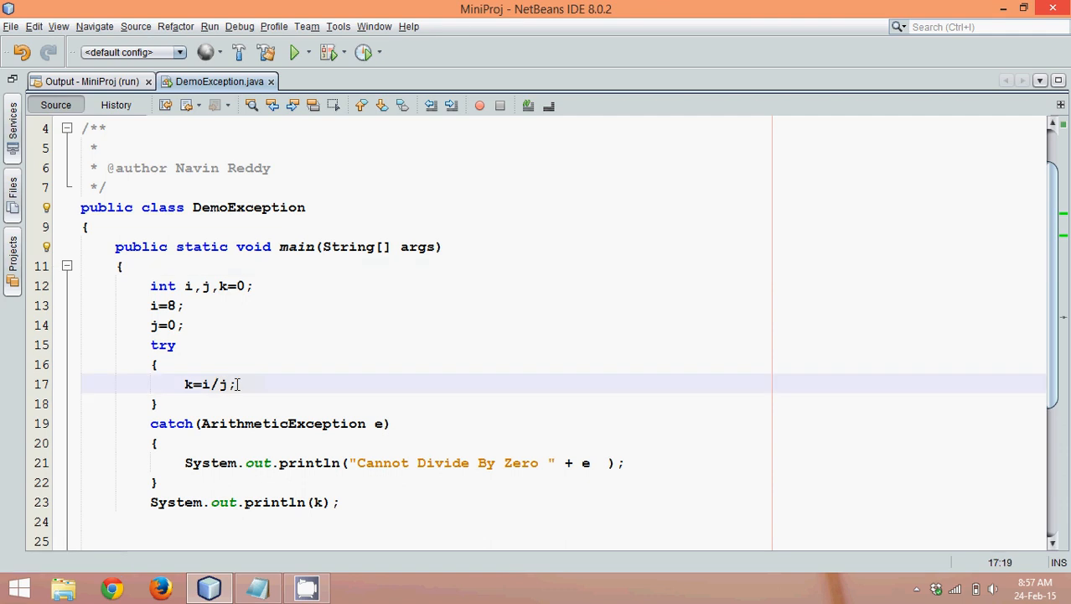
text(int)
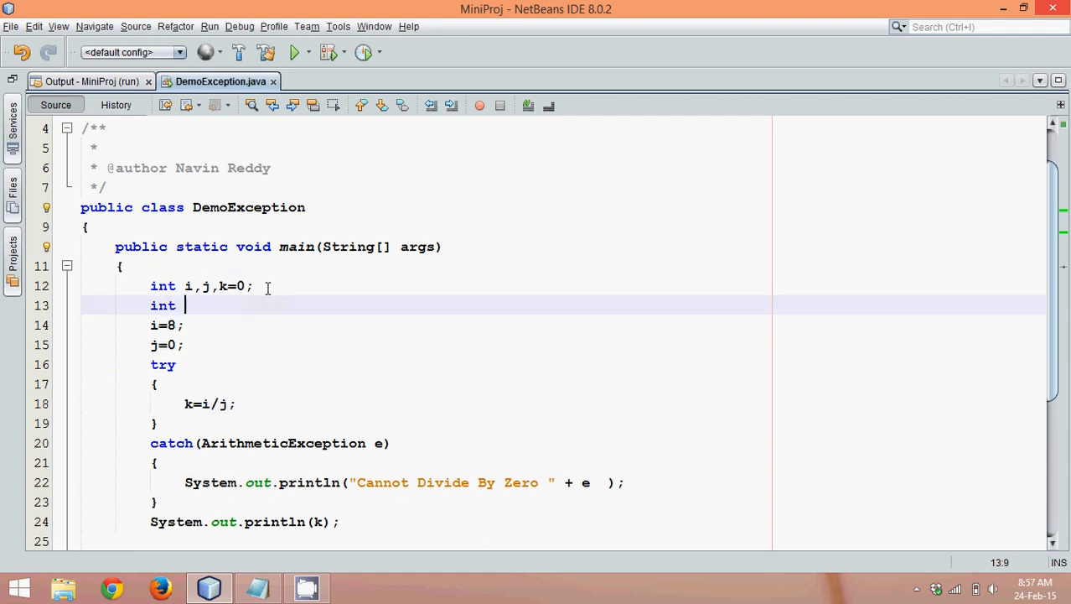
text(a[])
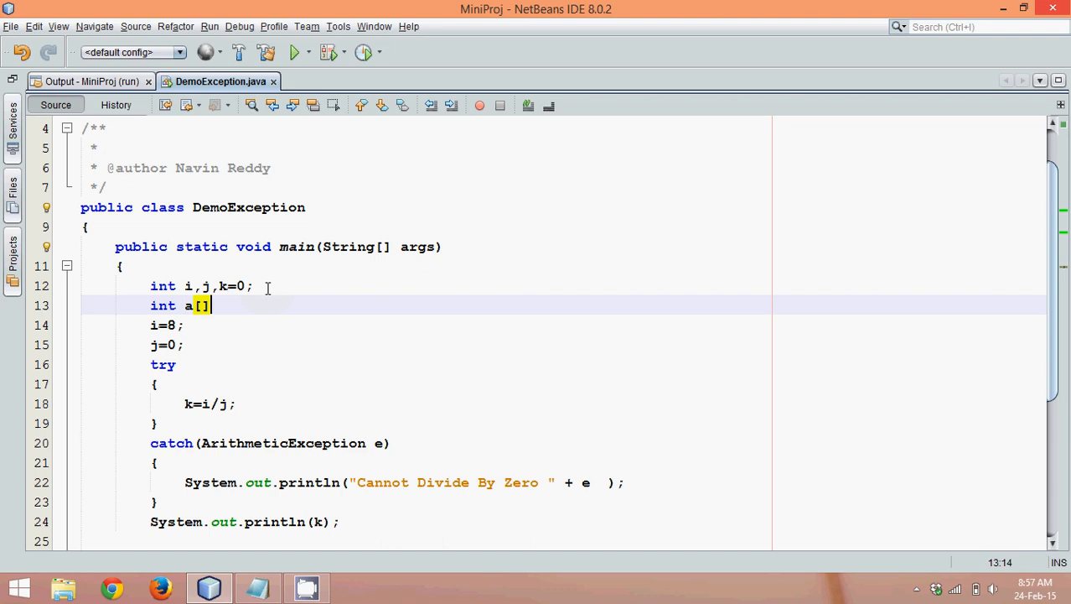
text(=)
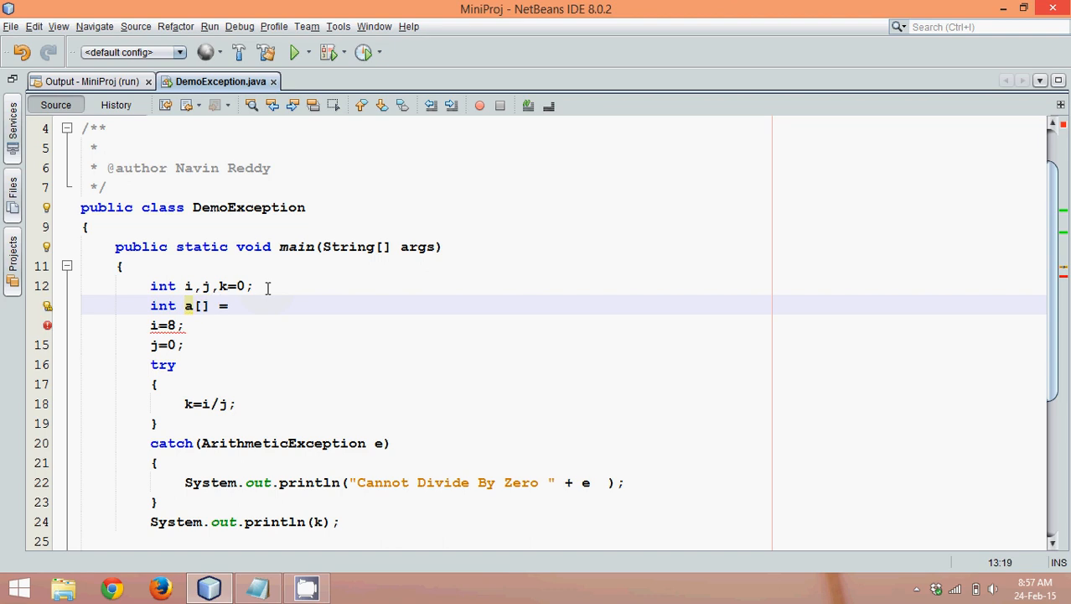
text(new int)
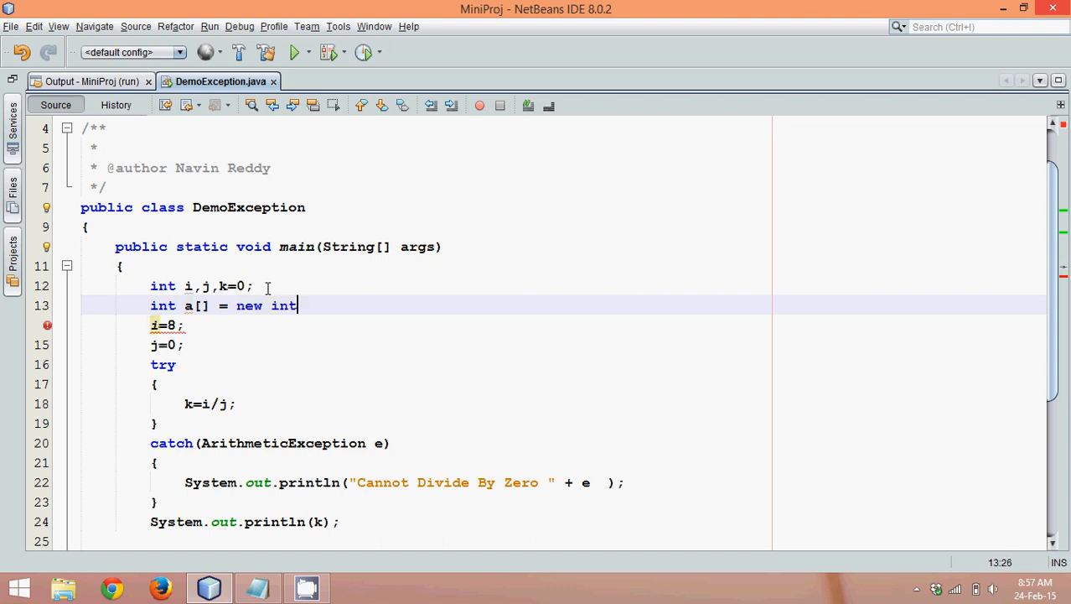
text([4];)
text(for()
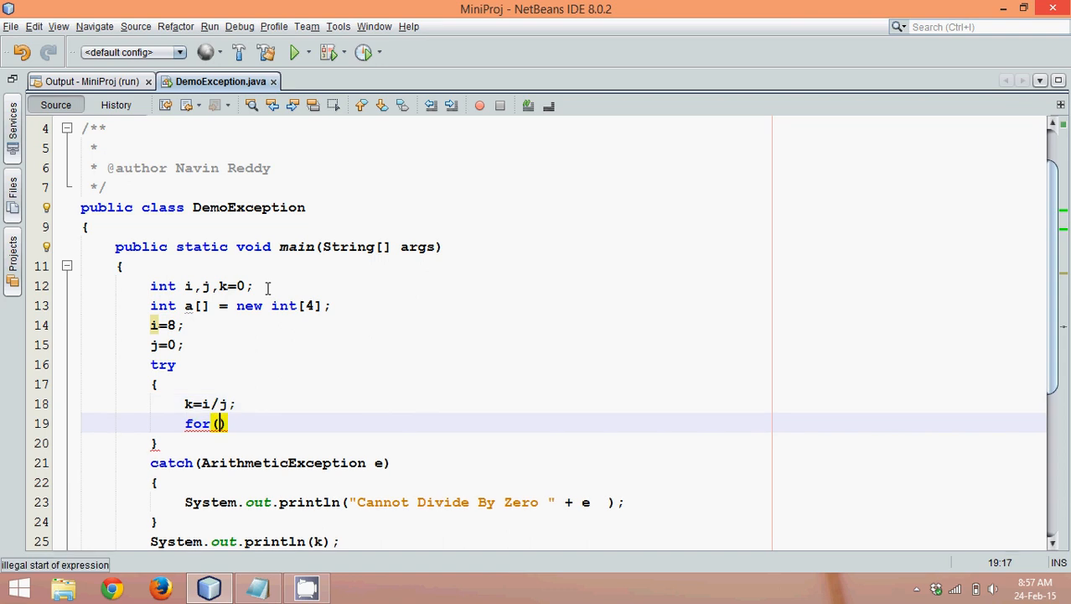
Add a for loop over c from 0 to 4 assigning a[c]=c+1 inside try, and save
text(int)
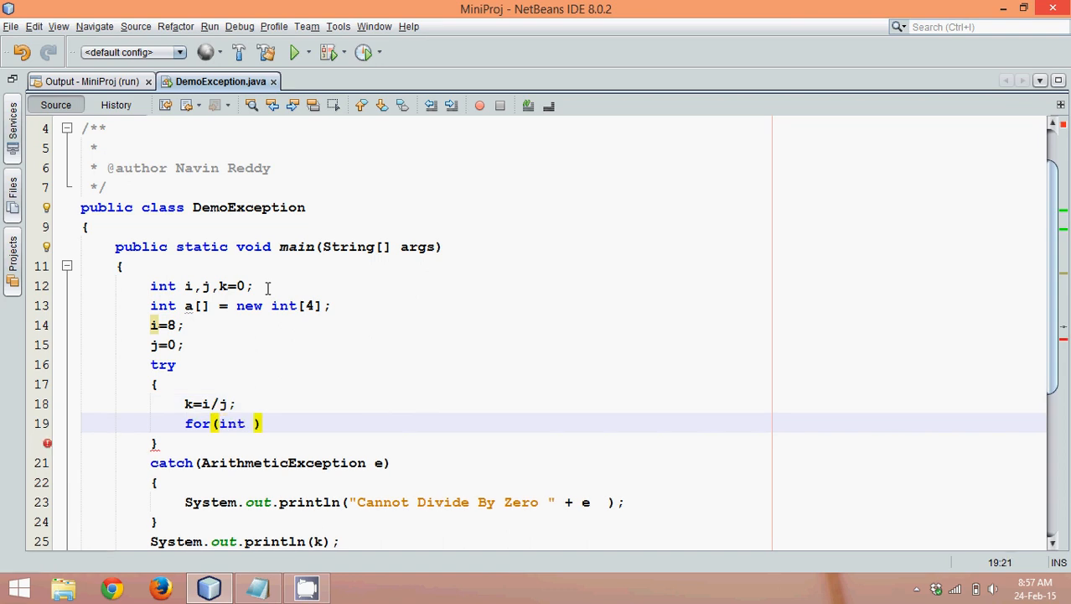
text(i=0)
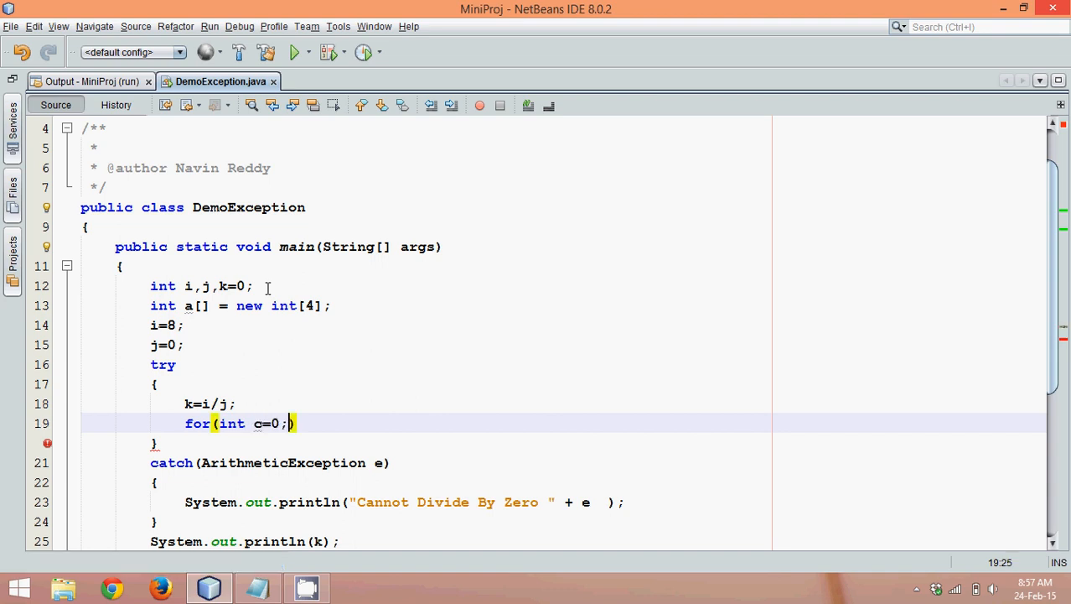
text(c<=4)
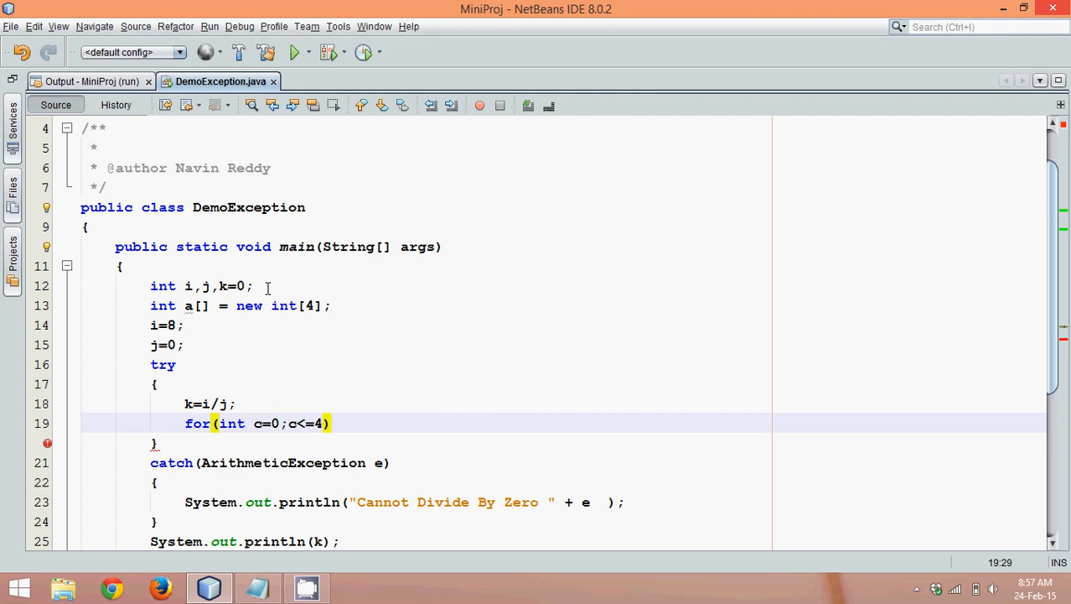
text(;c++))
text({)
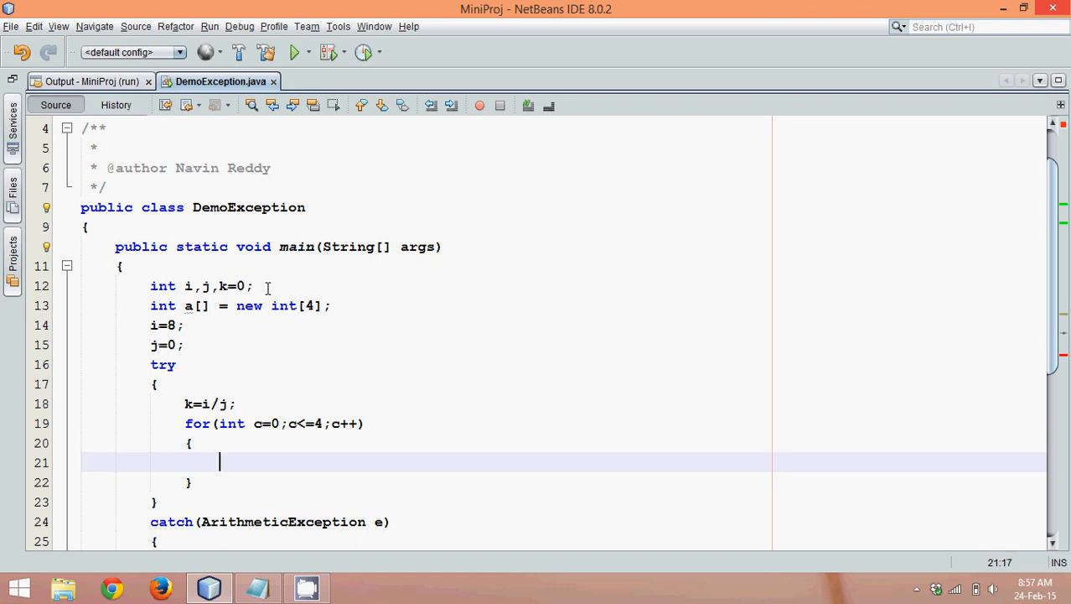
text(System.out.pri)
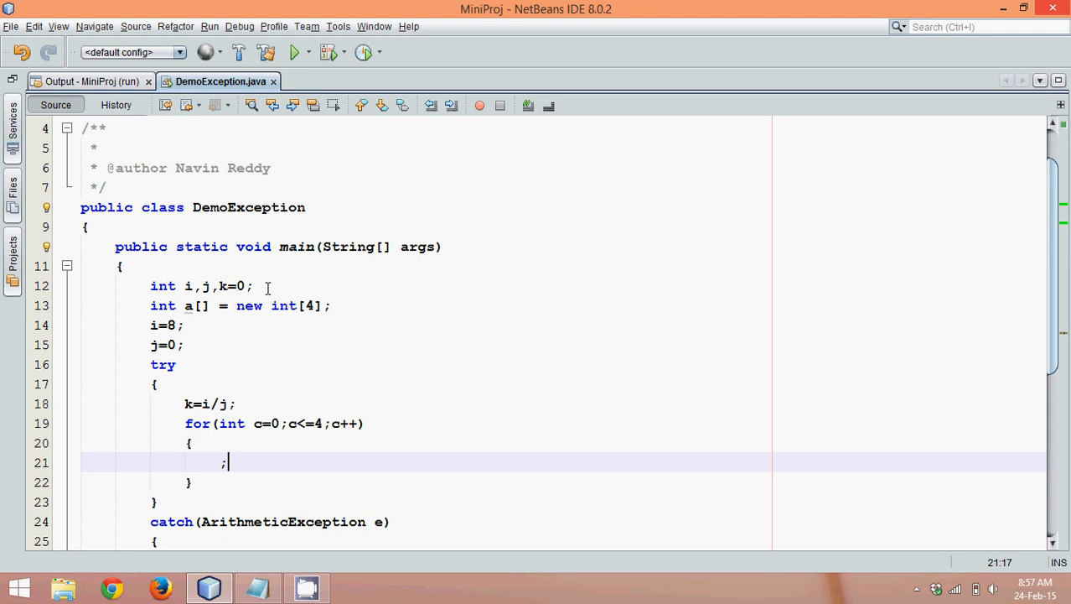
text(a[c]=c)
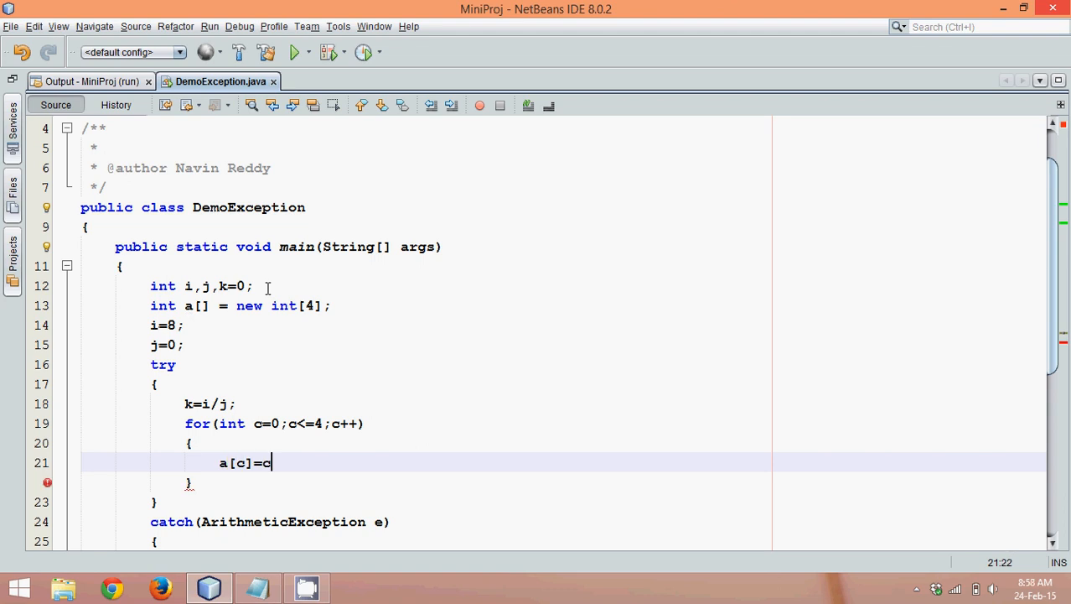
text(+)
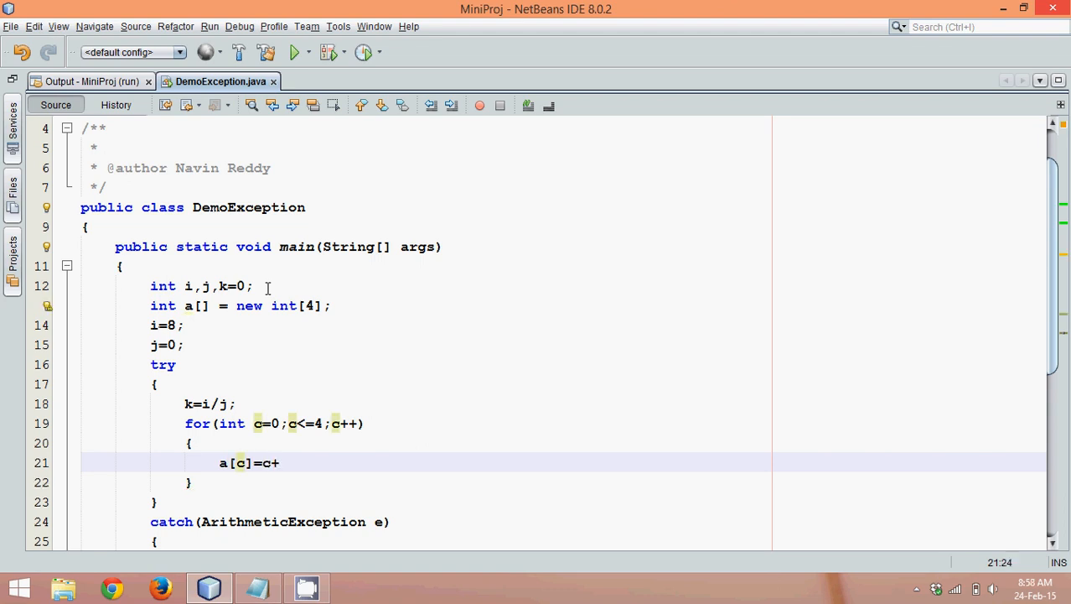
text(1;)
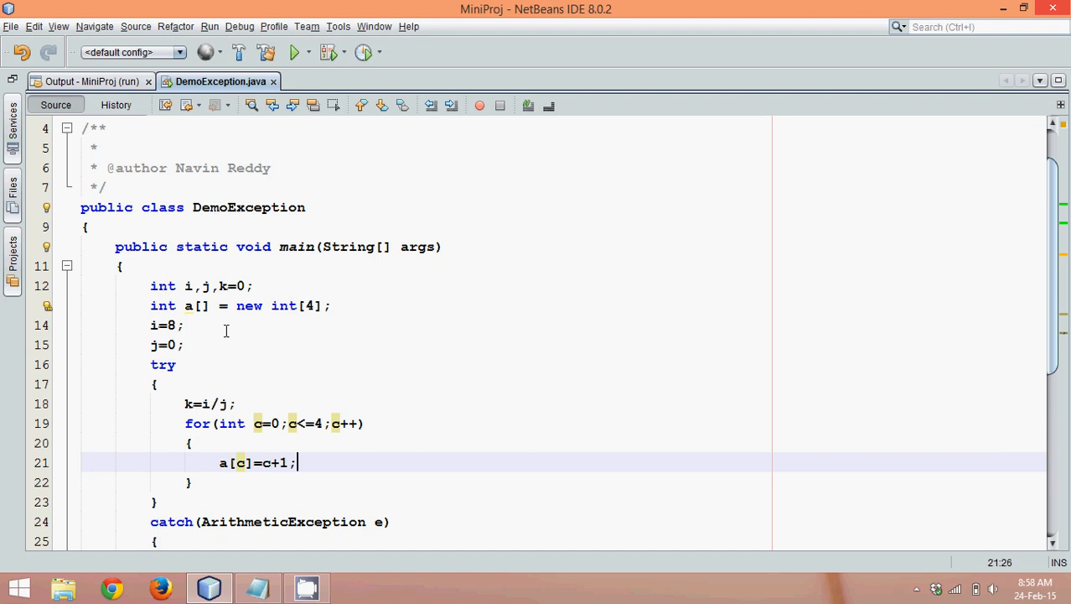
mouse_move(278, 408)
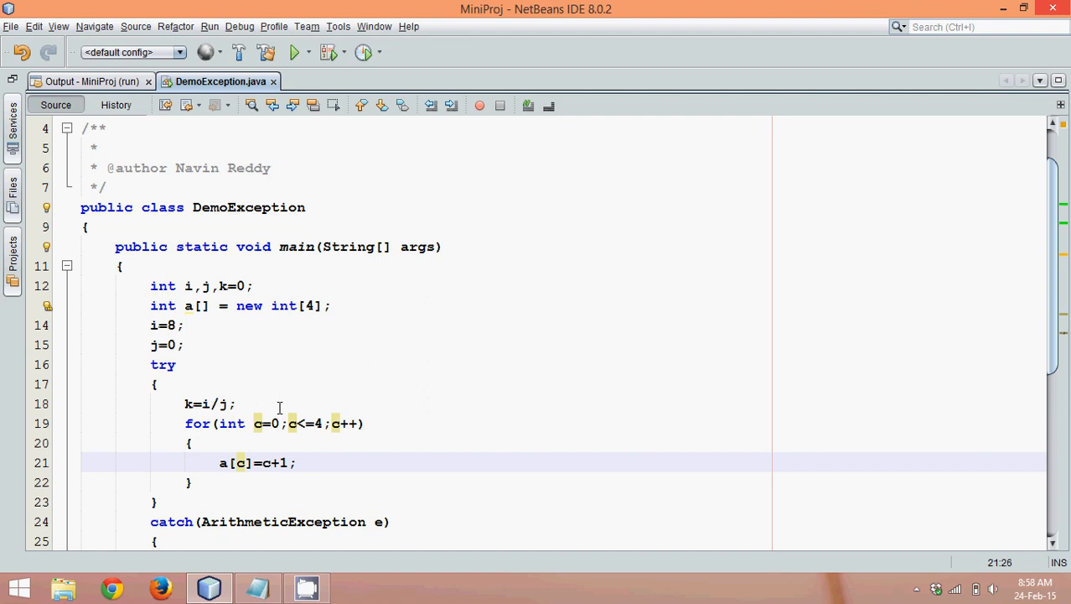
key(ctrl+s)
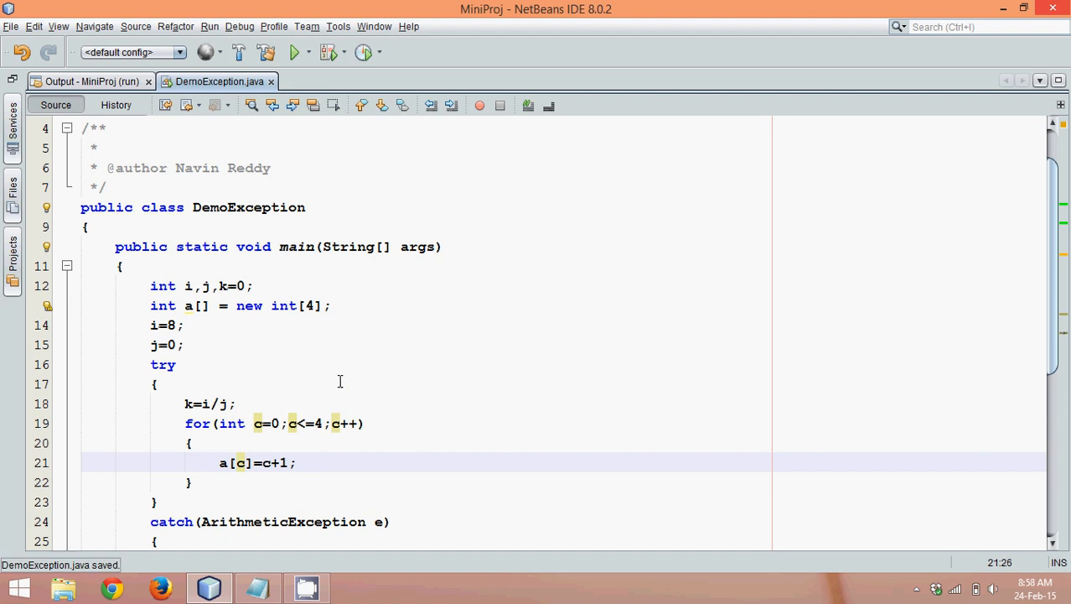
click(327, 403)
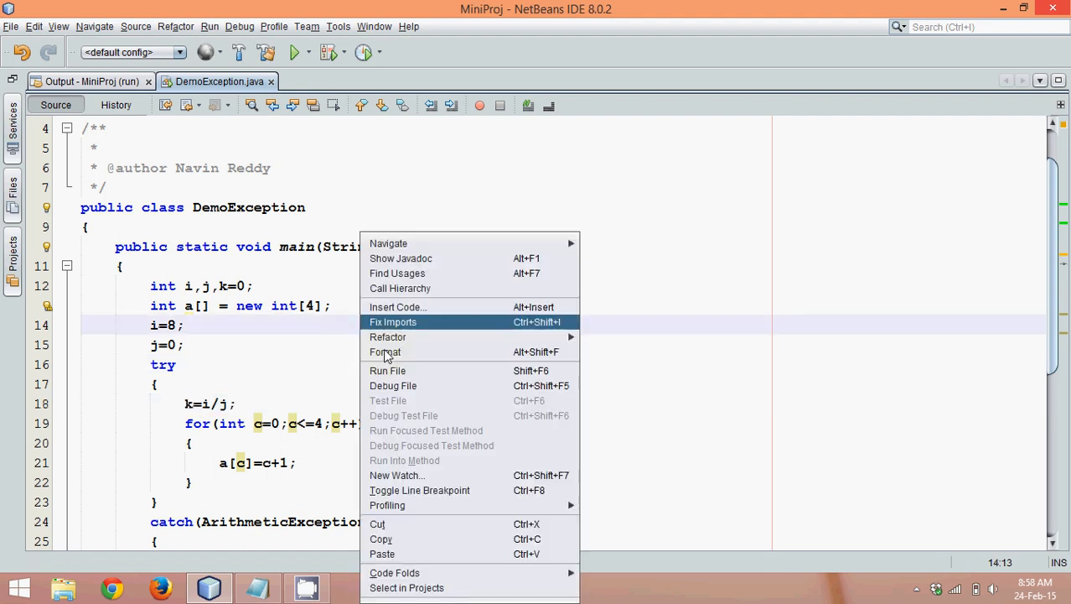
Run DemoException, then return to the source and position after the k=i/j line
click(387, 370)
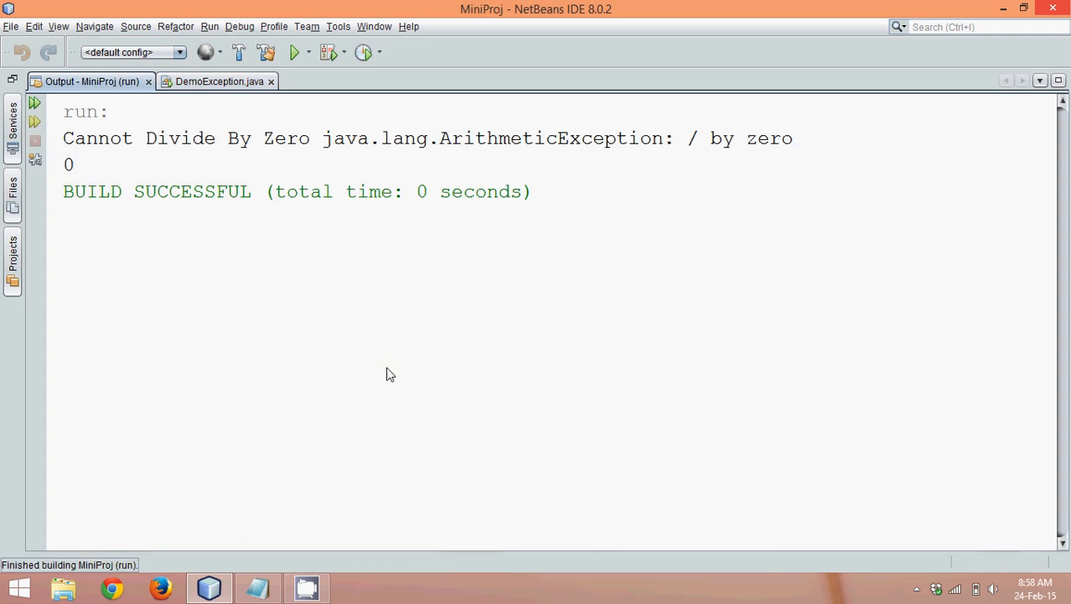
mouse_move(322, 137)
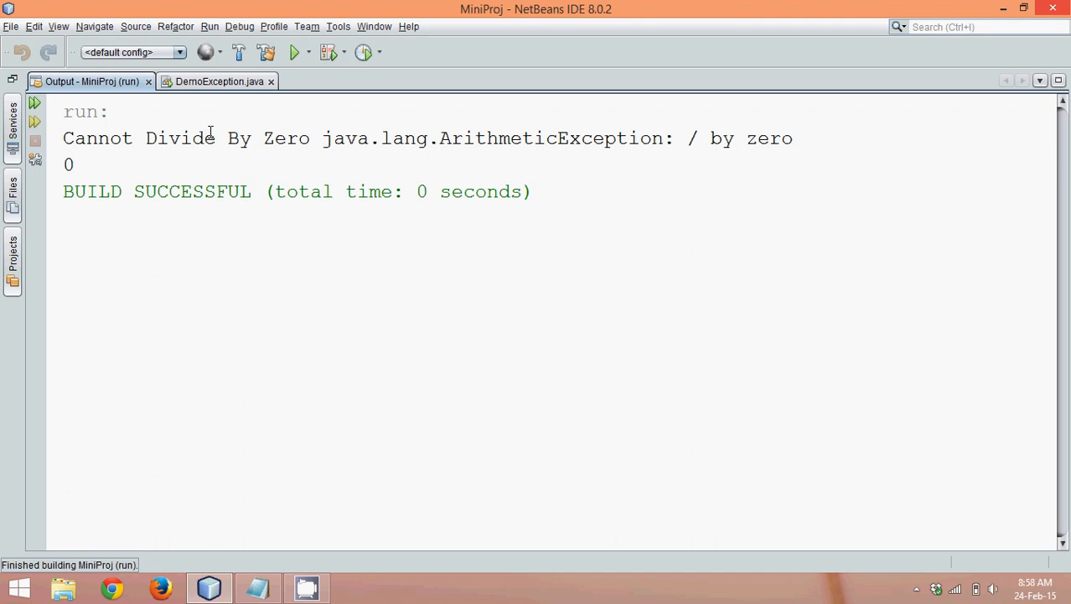
click(218, 81)
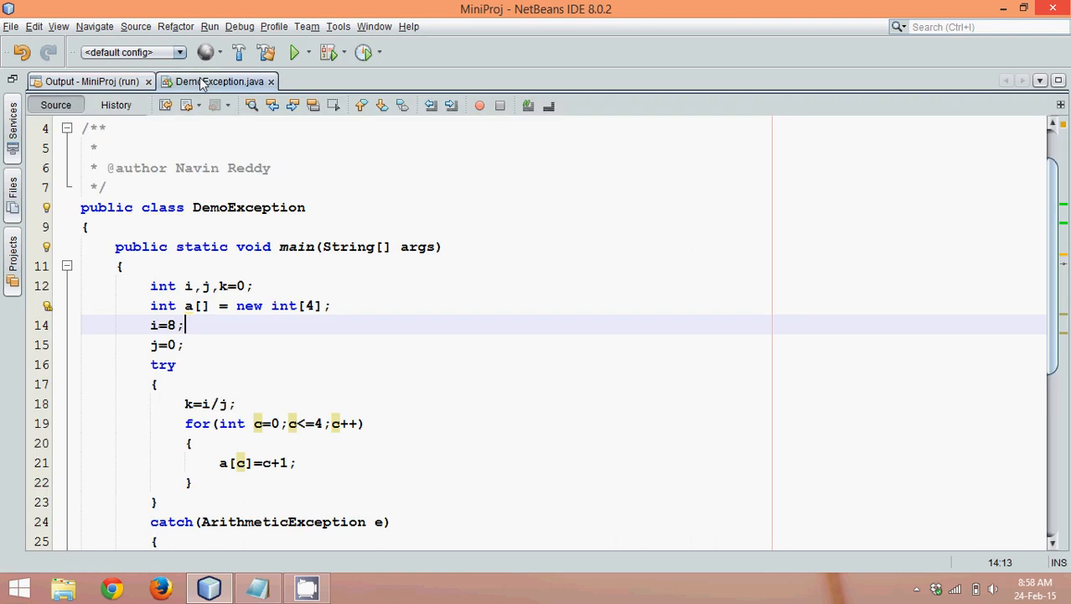
scroll(down, 3)
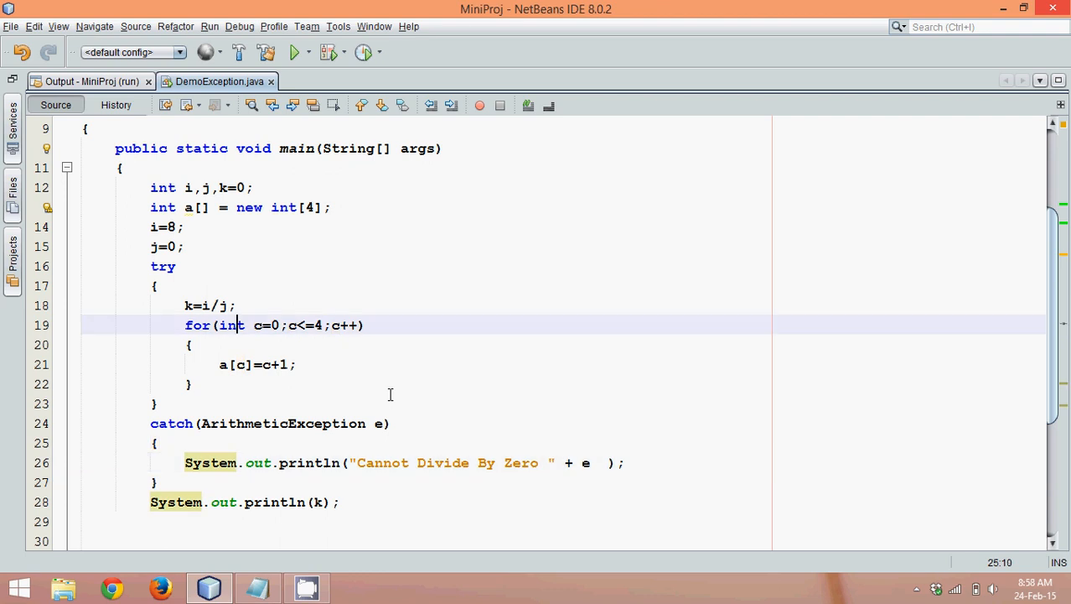
click(429, 306)
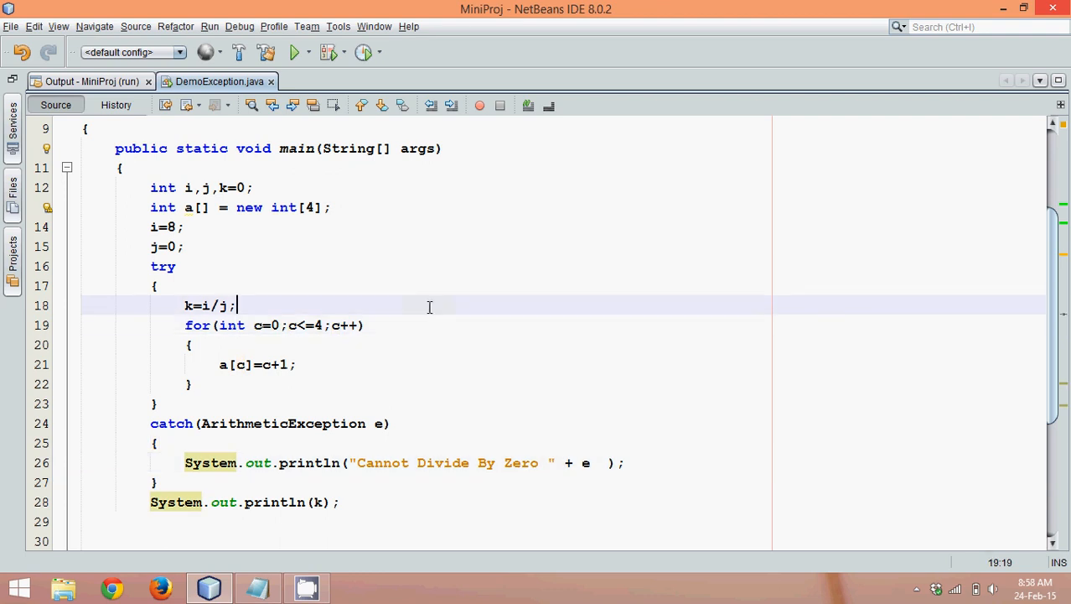
right_click(429, 305)
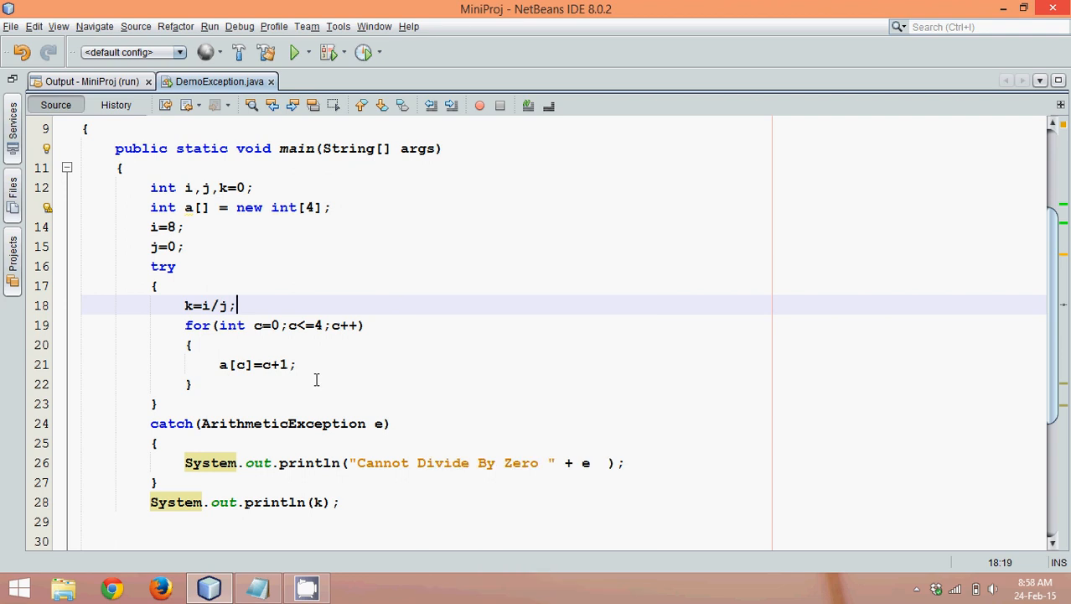
Write a second loop for(int value : a) printing each array value
text(for ()
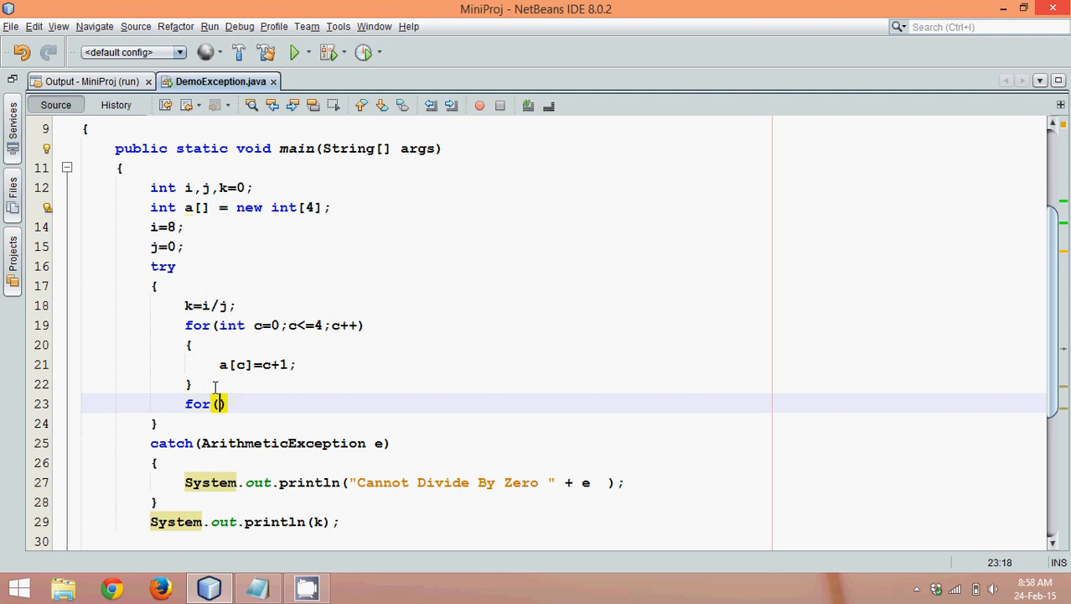
text(int)
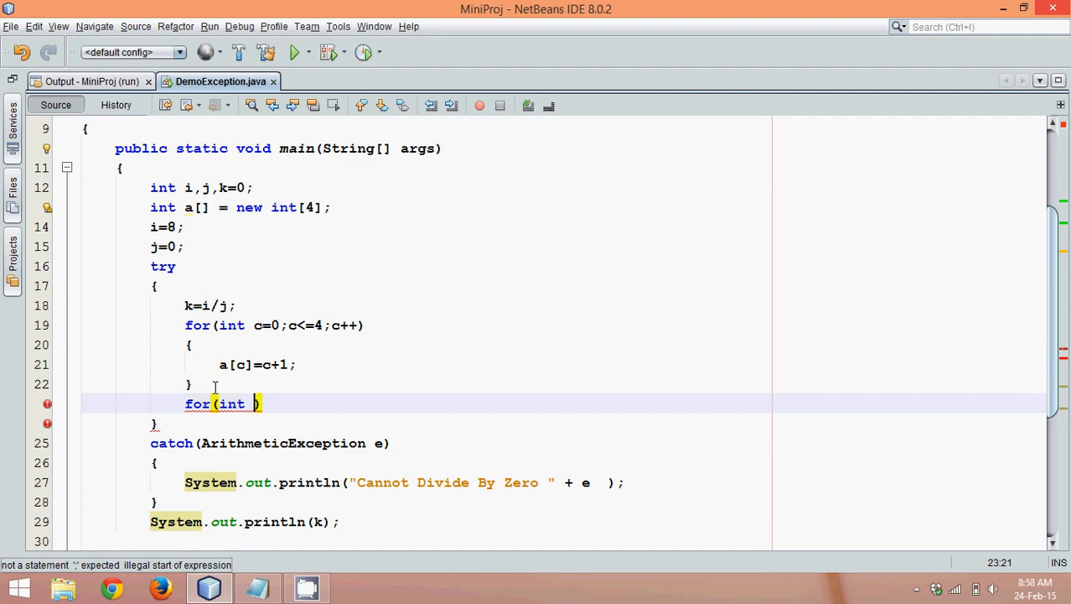
text(p :)
text(System.out.println();)
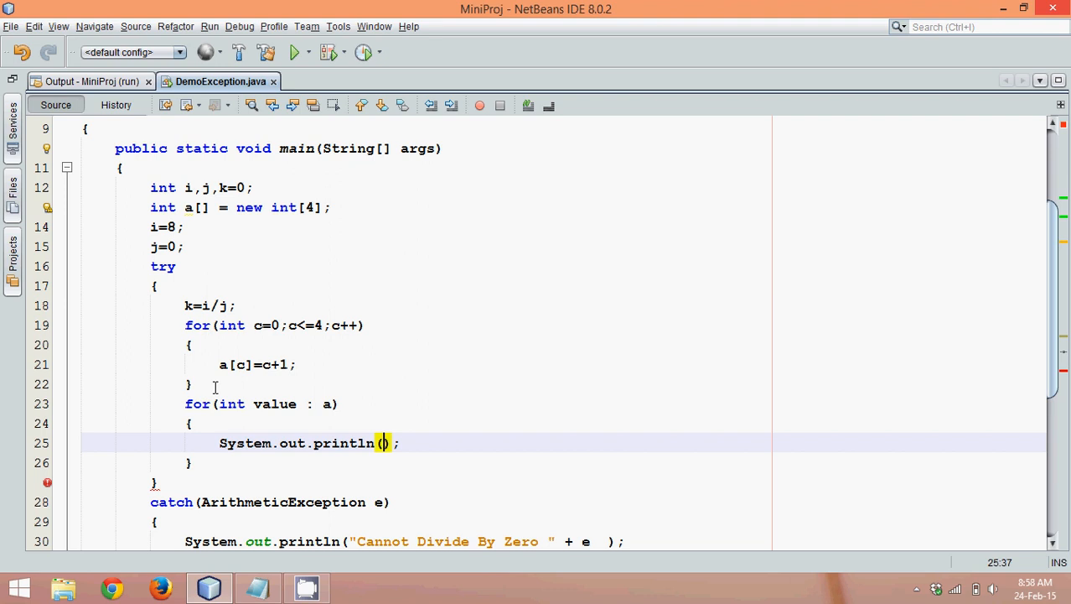
text(val)
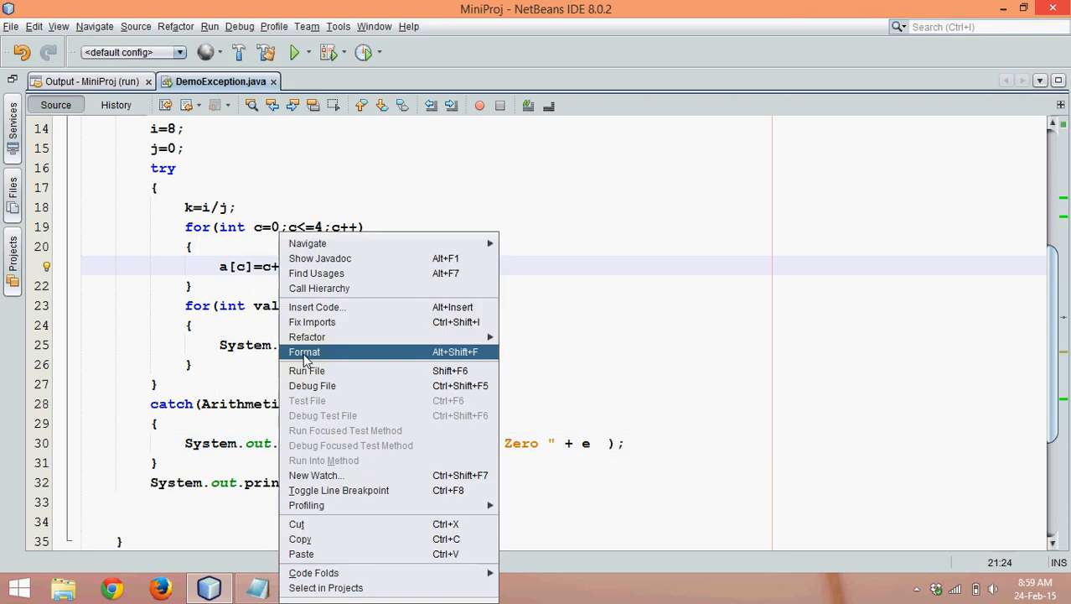
Run the file, then change j=0 to j=2 so the division succeeds
click(305, 352)
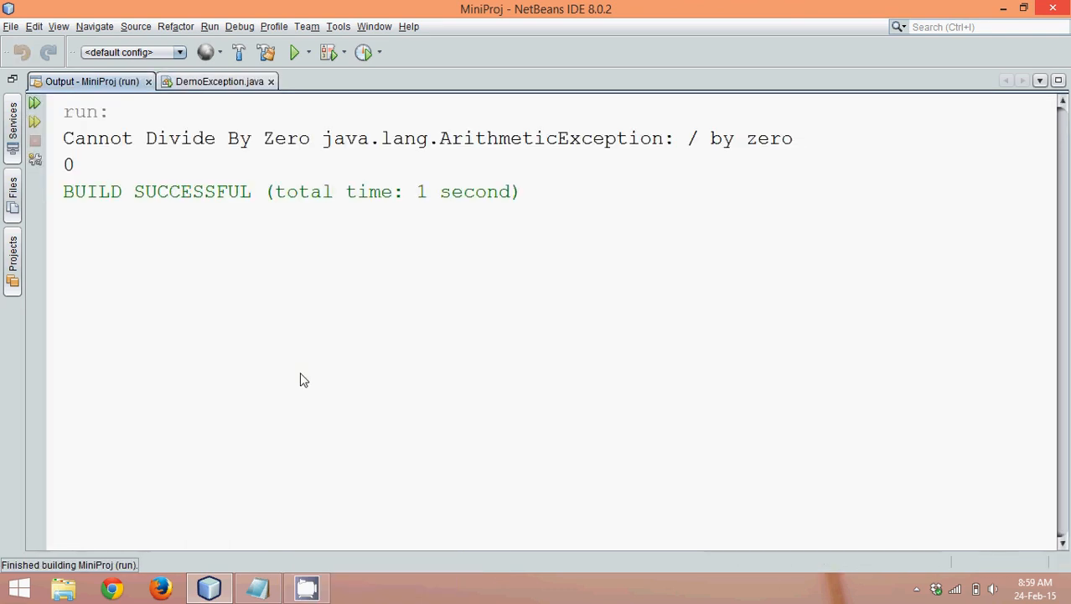
click(218, 81)
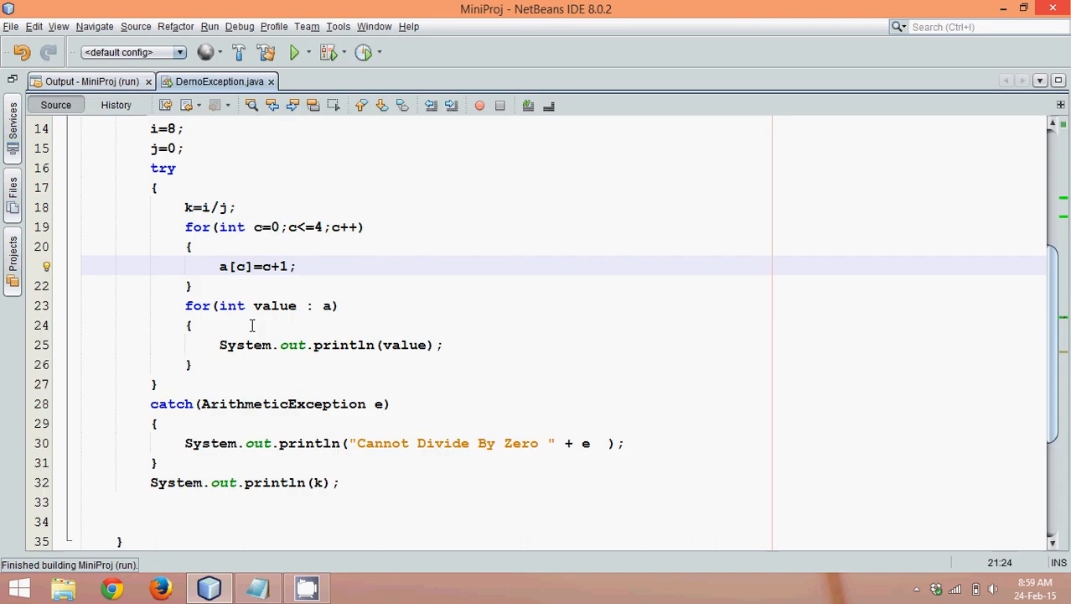
mouse_move(225, 295)
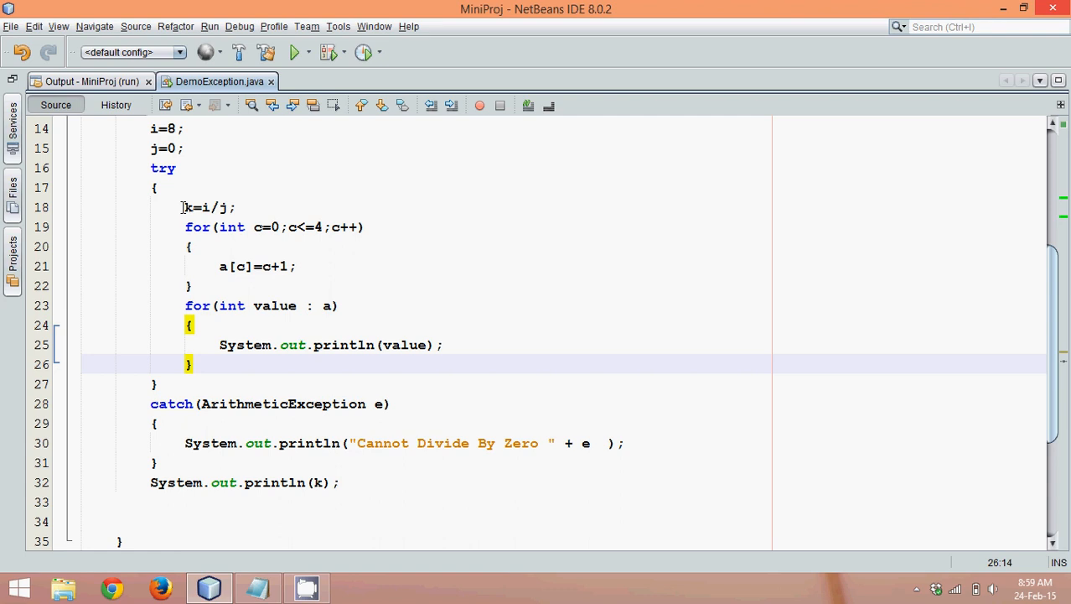
click(209, 208)
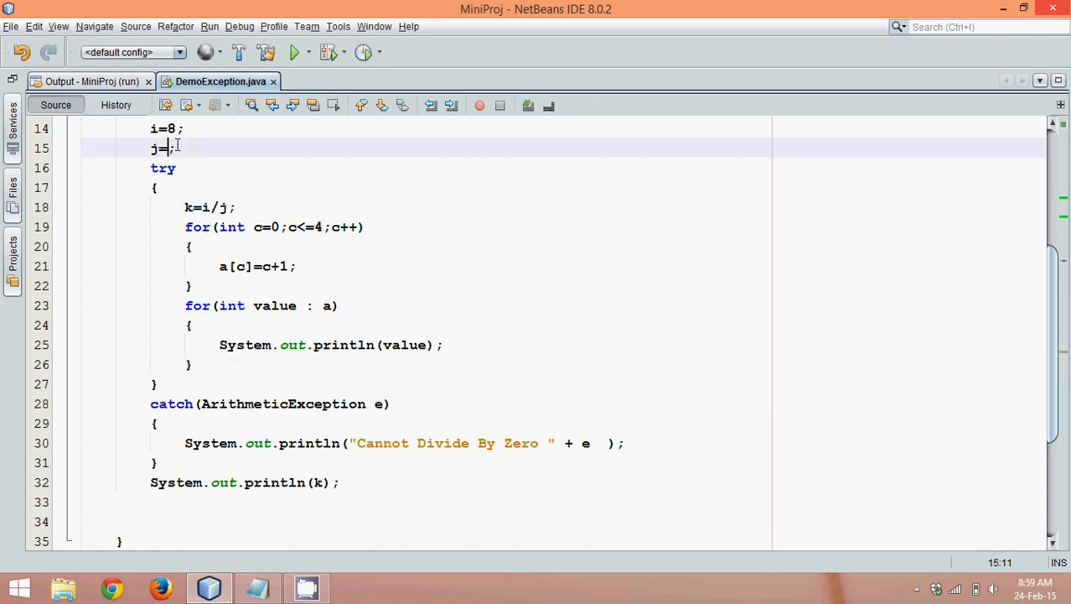
text(2)
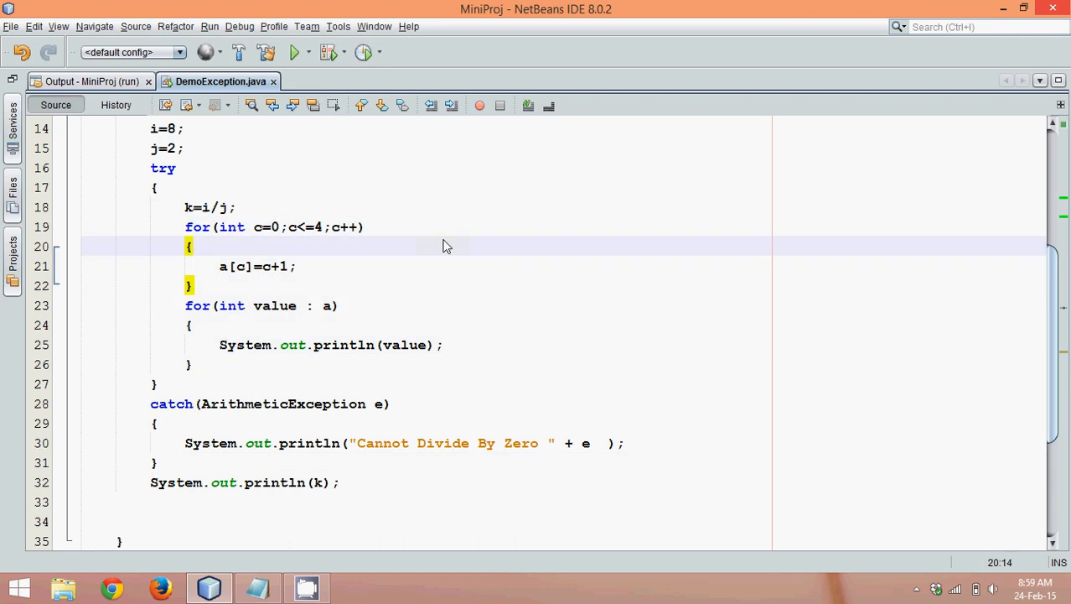
right_click(251, 188)
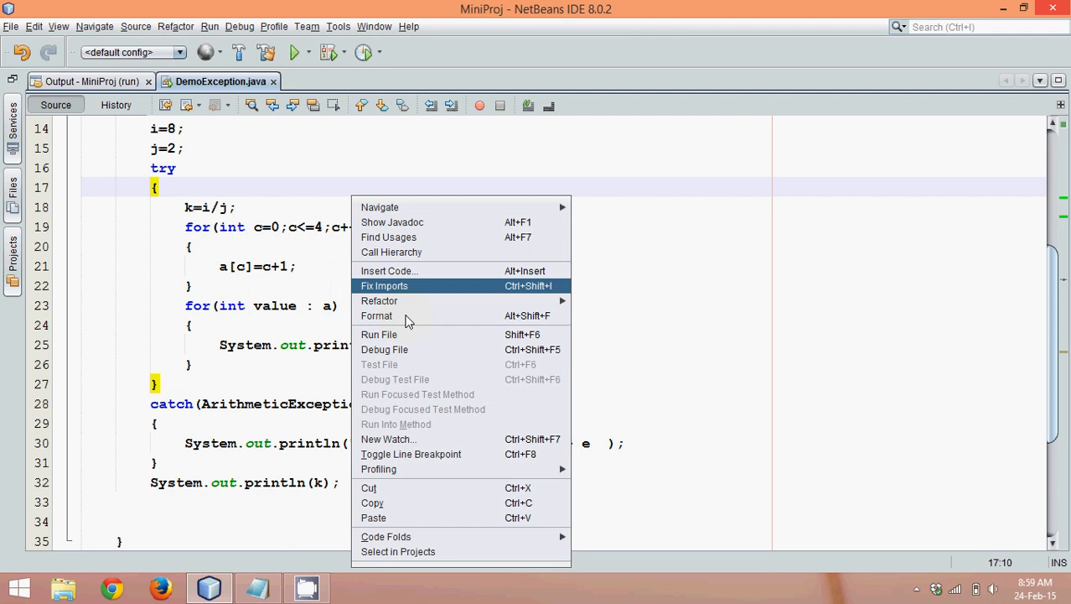
Run DemoException, select ArrayIndexOutOfBoundsException in the output, and return to the source
click(379, 334)
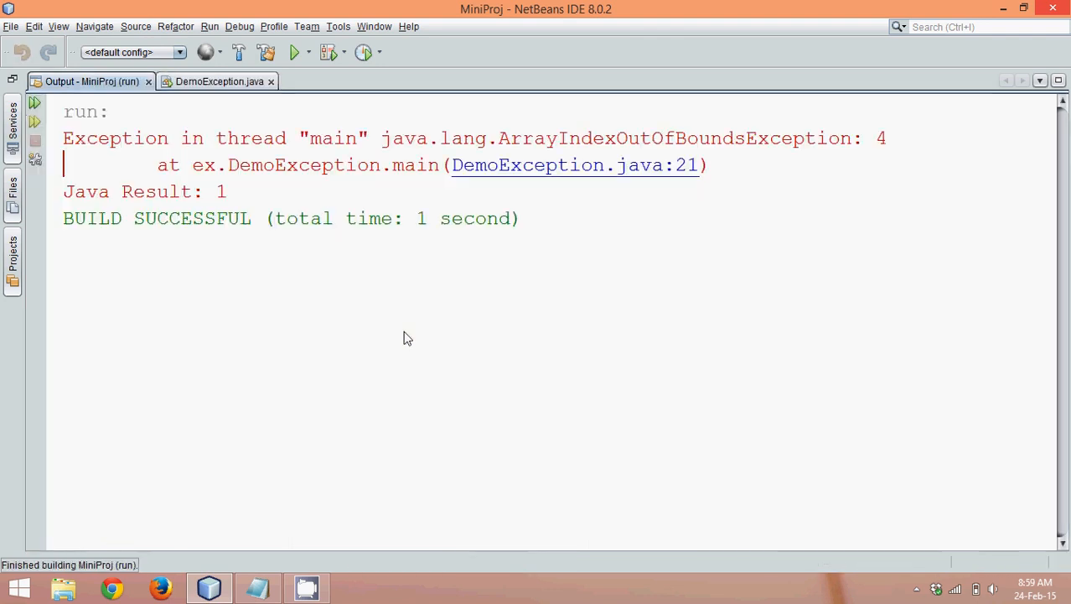
mouse_move(519, 111)
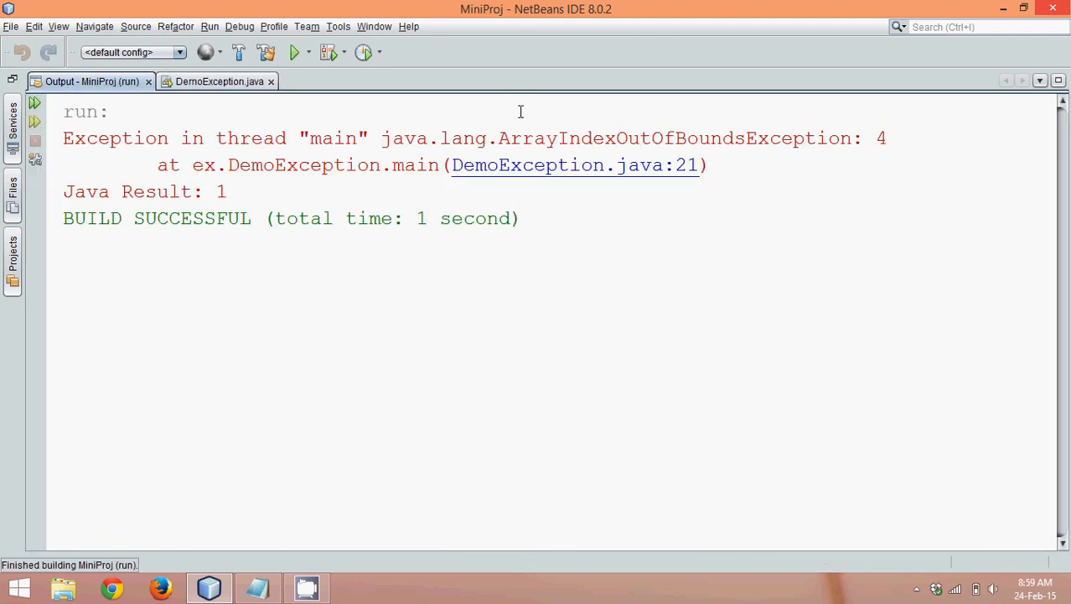
double_click(617, 138)
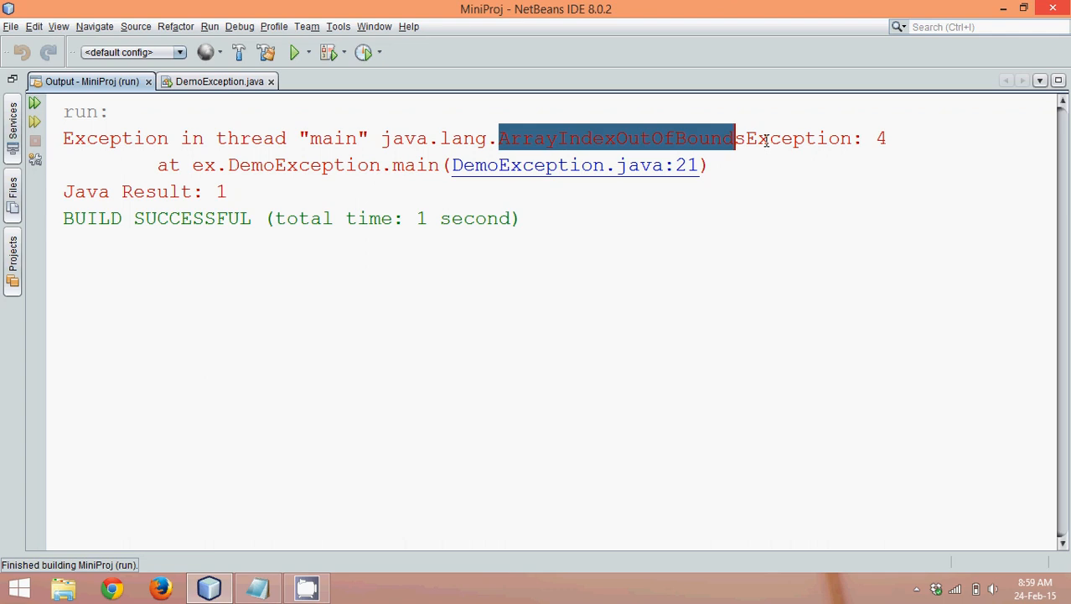
drag(735, 138, 852, 138)
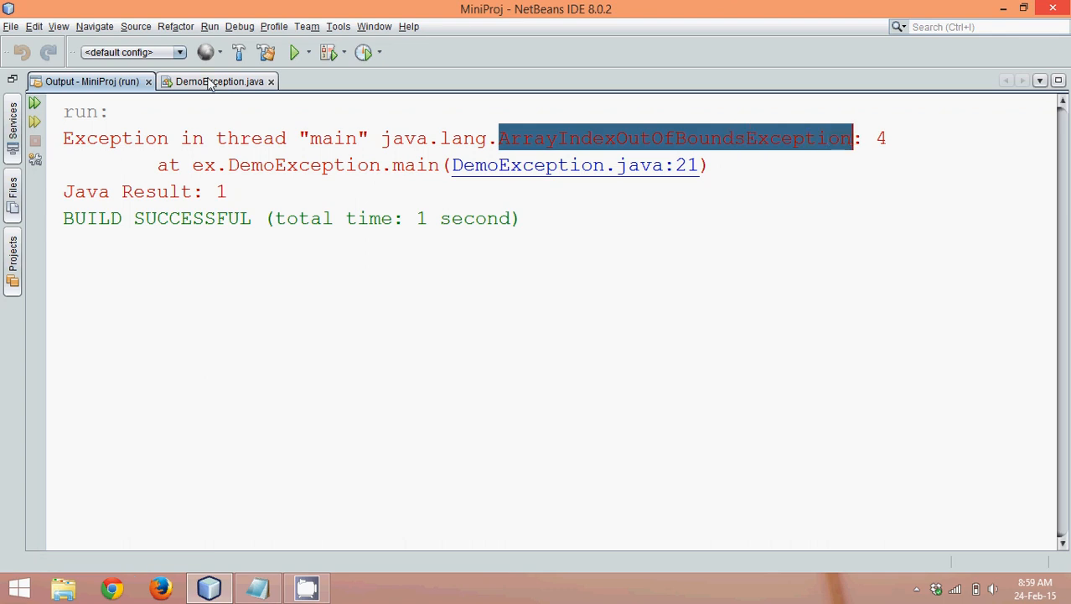
click(218, 80)
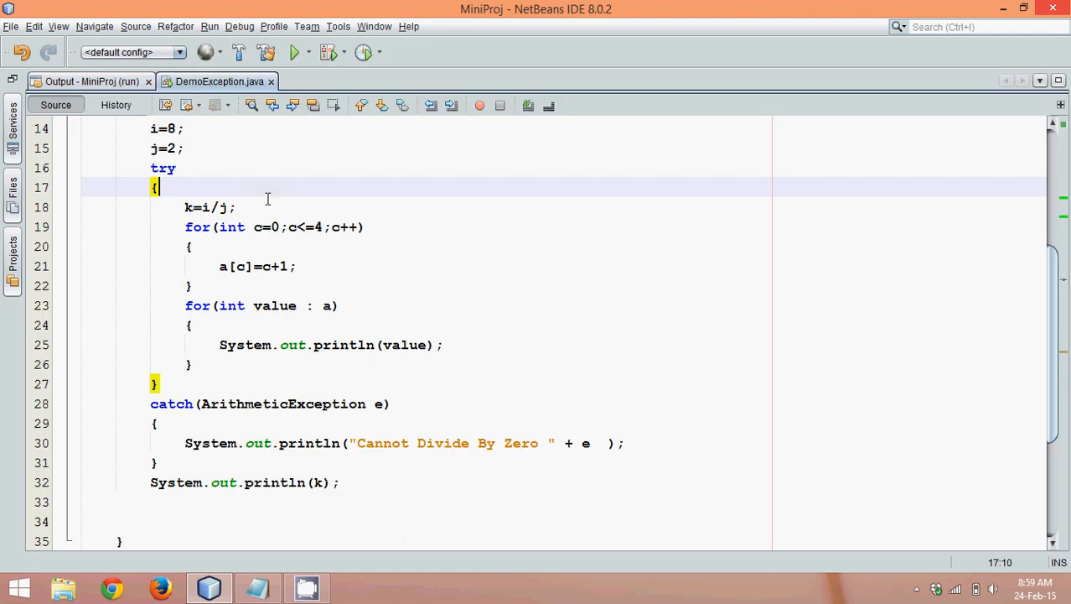
scroll(up, 3)
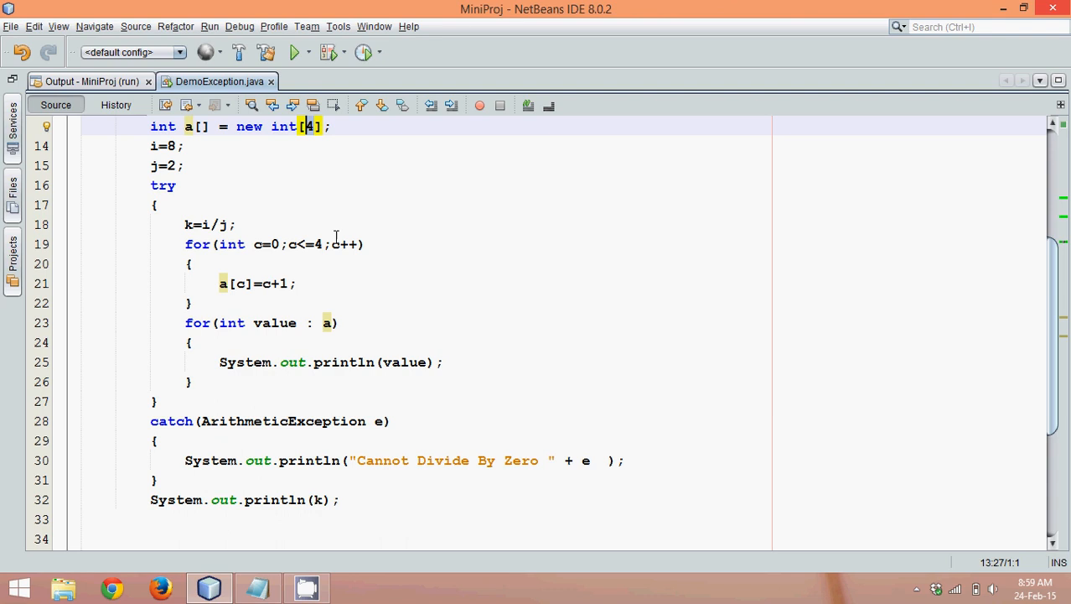
Experiment with the loop condition on line 19 and restore it to c<=4
click(280, 245)
text( 0)
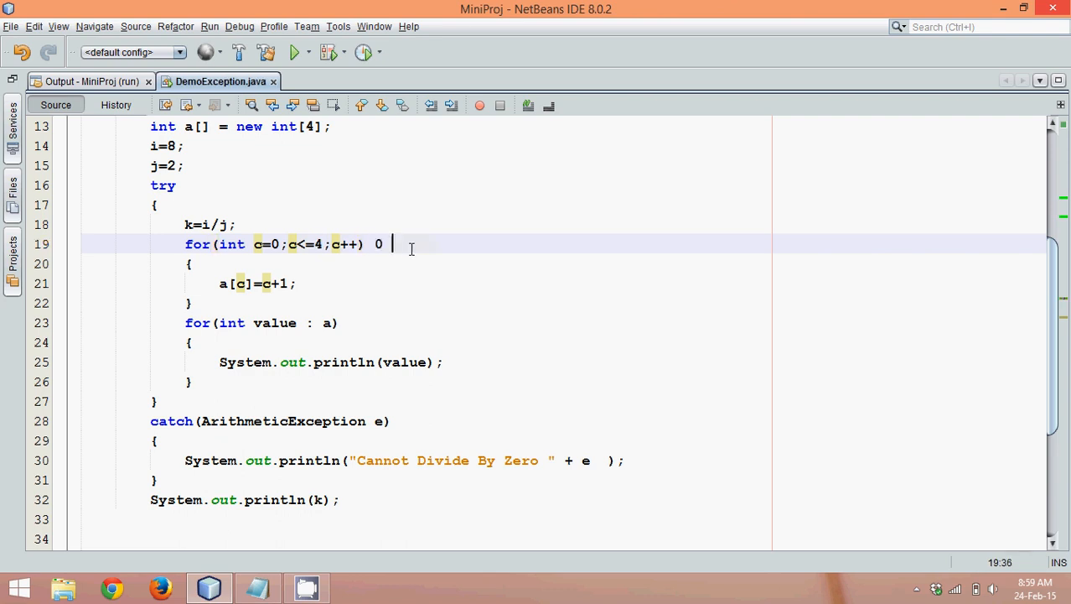
text(1 2 3 4)
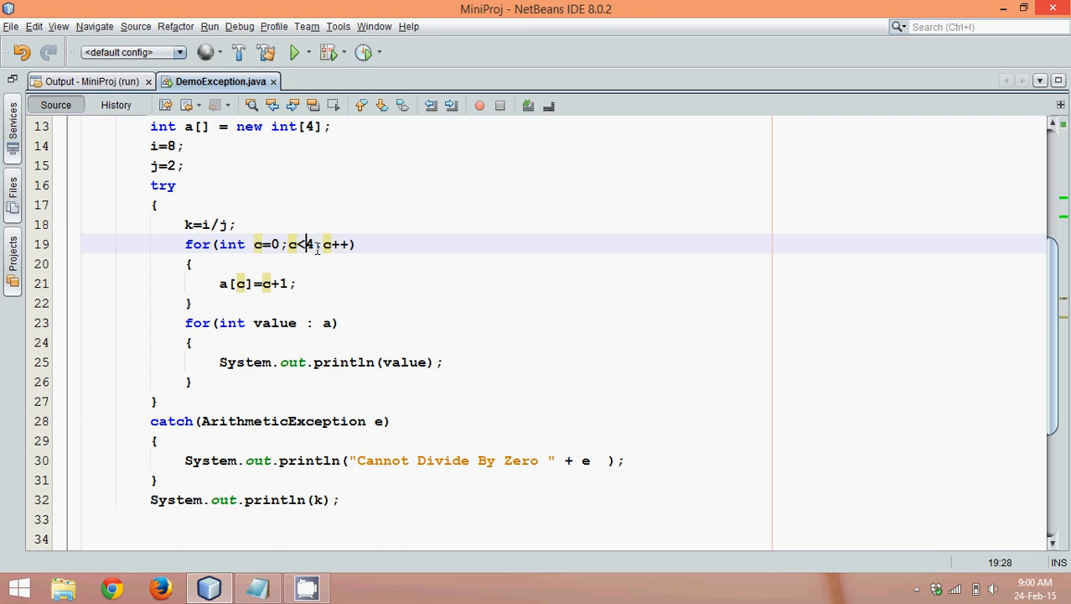
text(=)
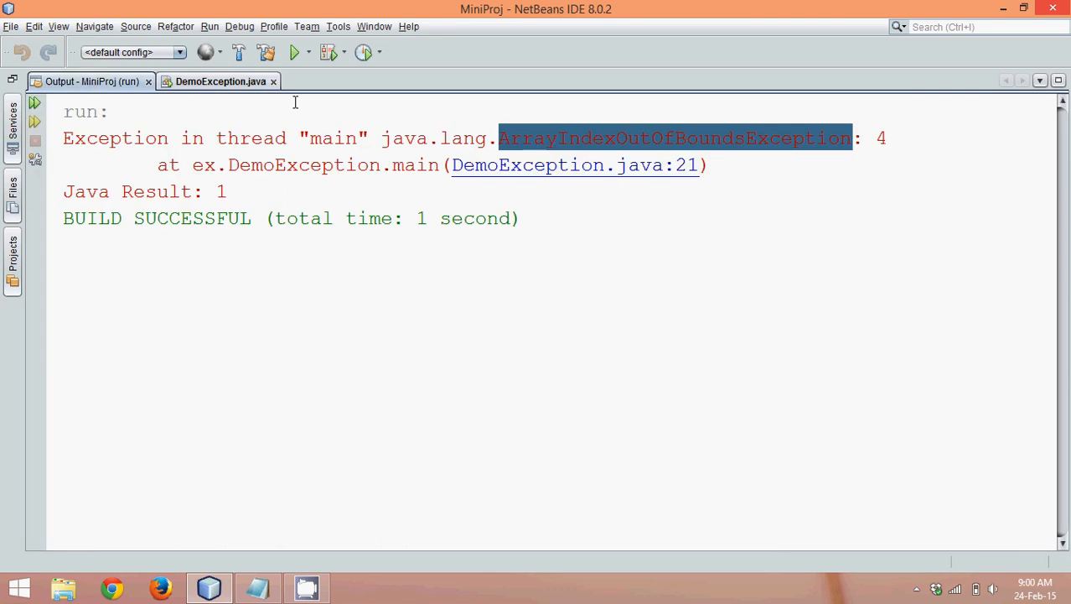
Add catch(ArrayIndexOutOfBoundsException e) printing "Maximum number of values is 4", save and run
click(219, 80)
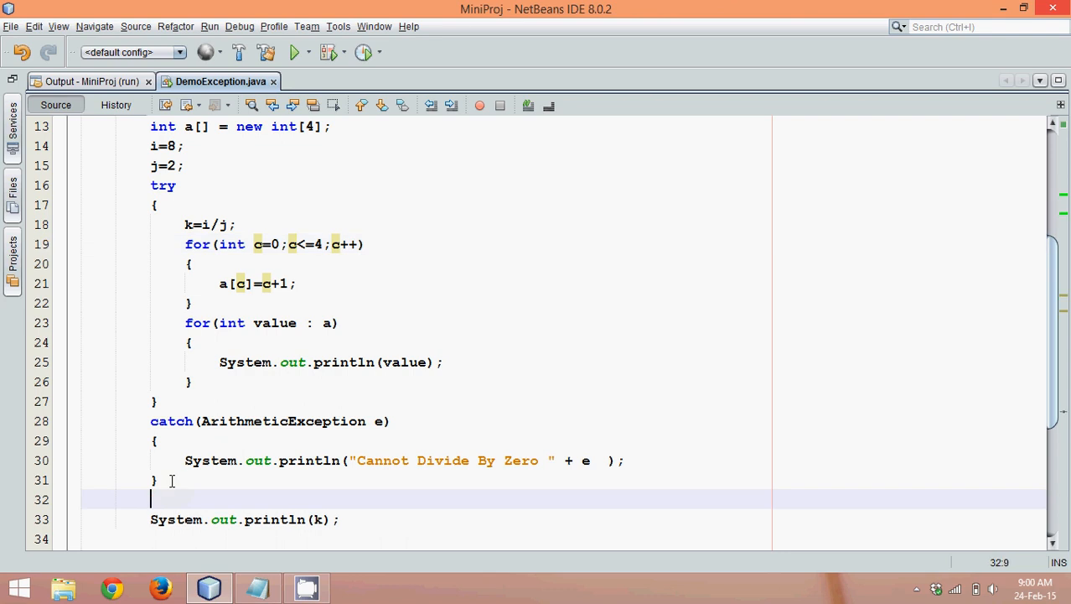
text(catch)
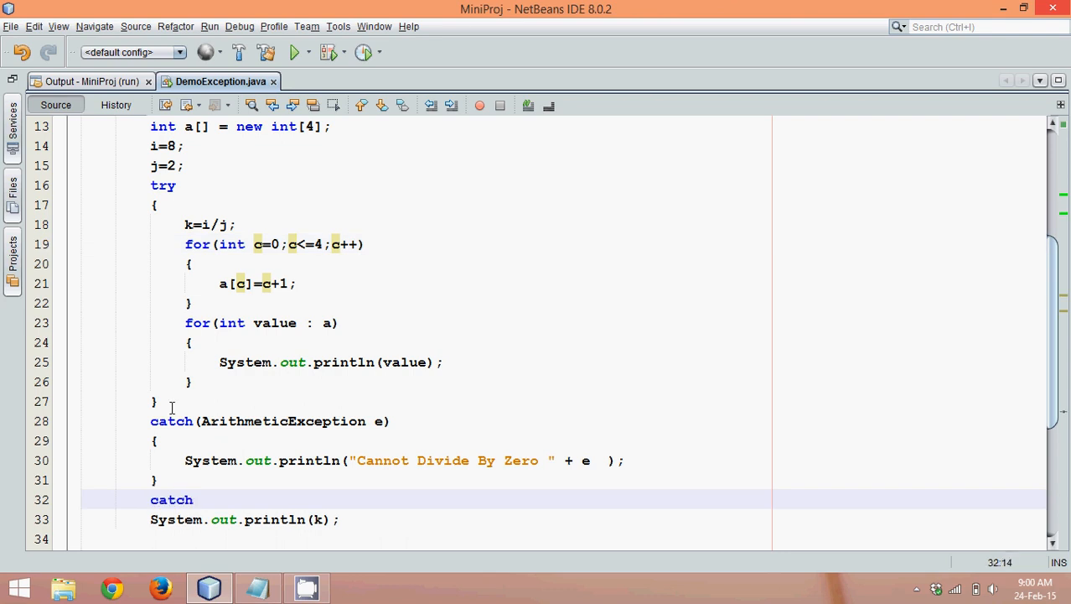
text((ArrayIndexOutOfBoundsException e)
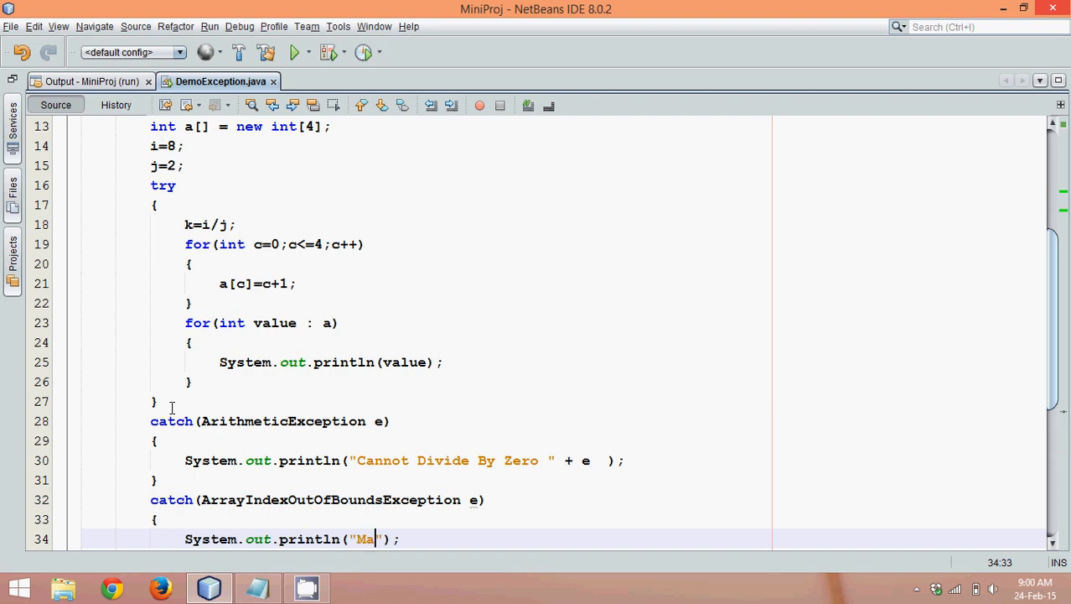
text(ximum)
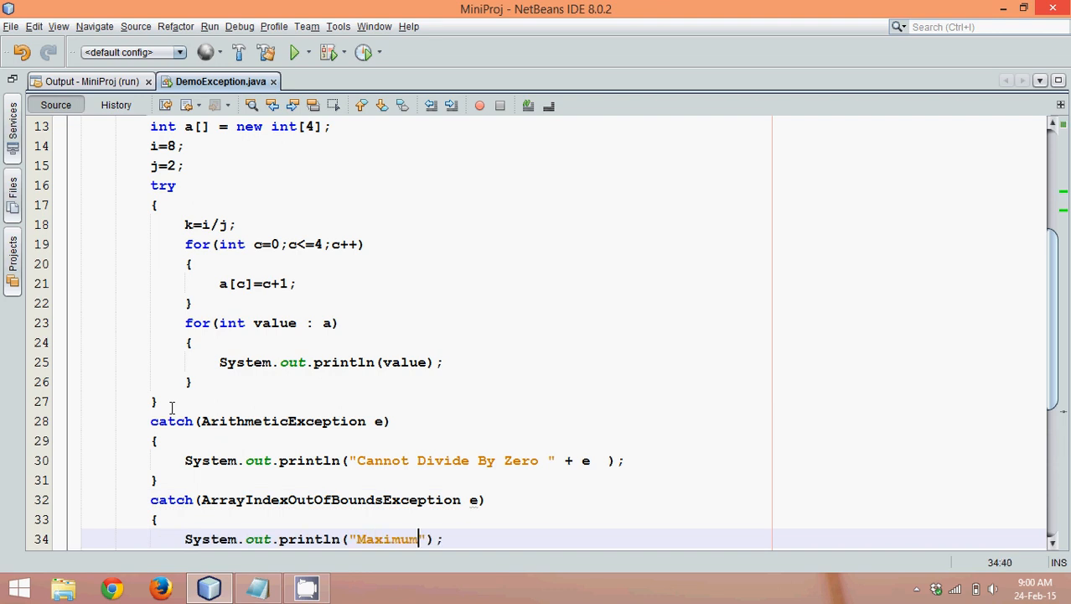
text(numerb)
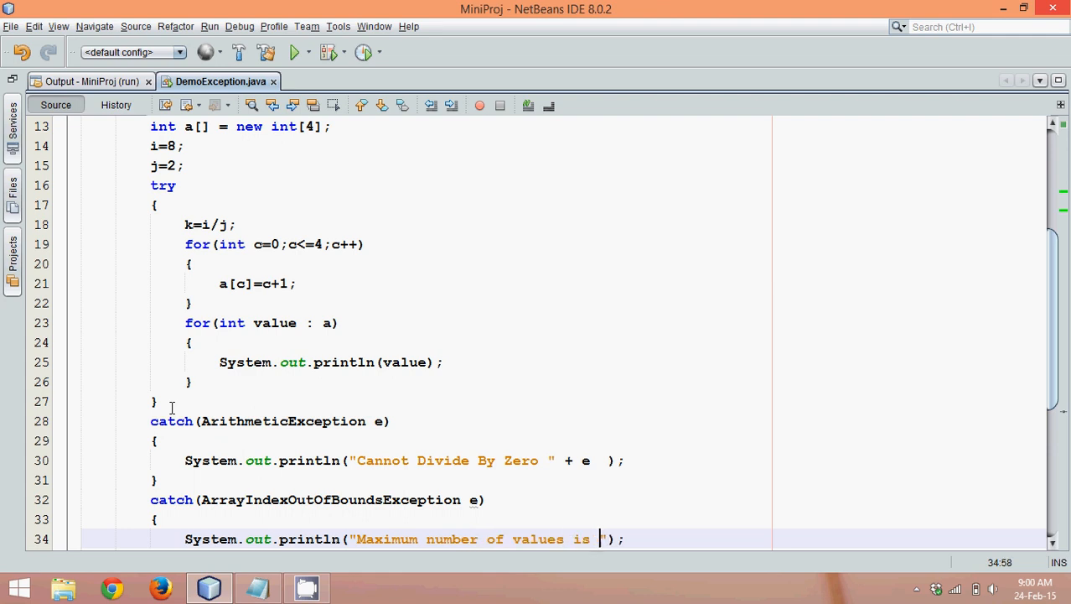
text(4)
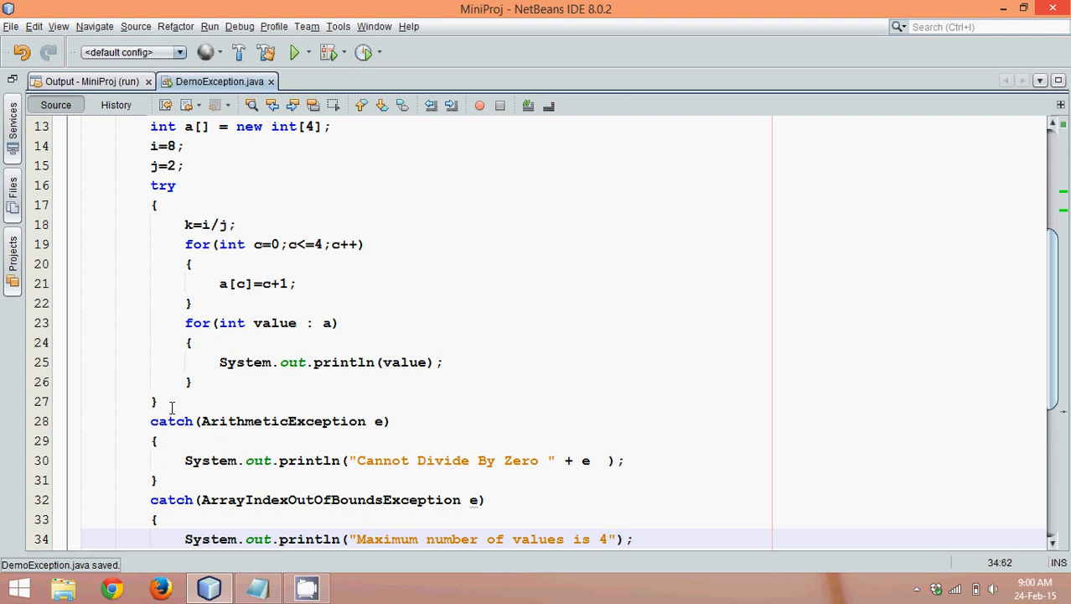
mouse_move(301, 255)
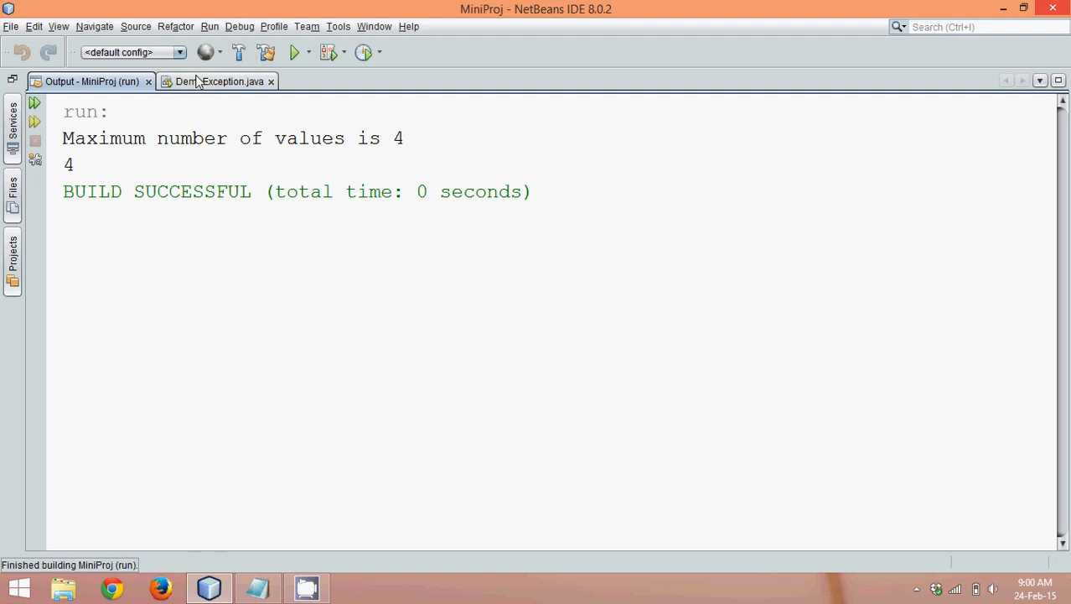
Review DemoException.java's try block with both catch handlers and place the cursor on line 26
click(217, 80)
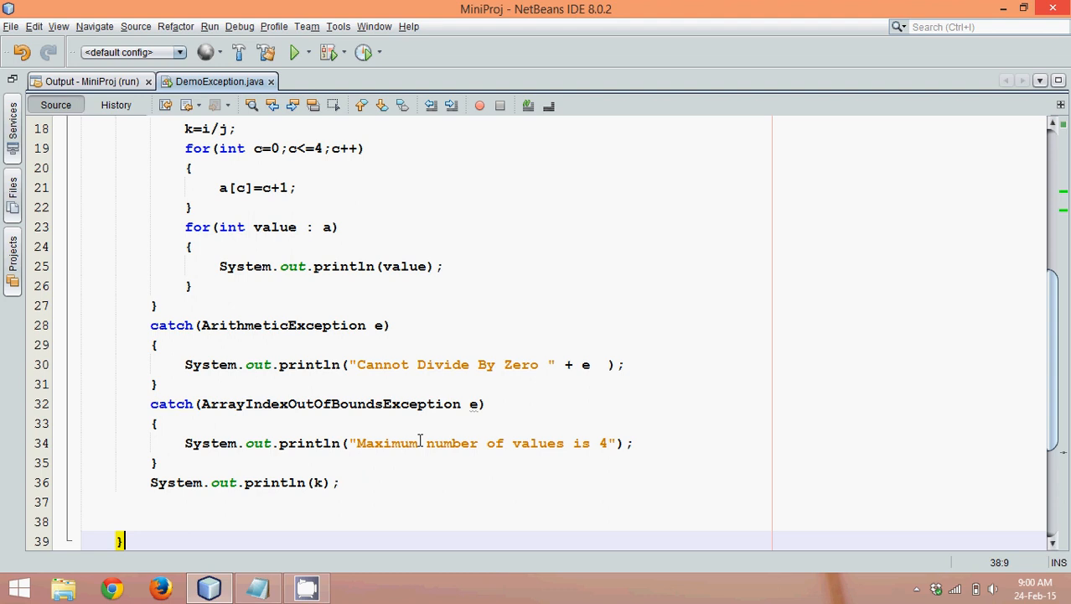
drag(154, 345, 154, 463)
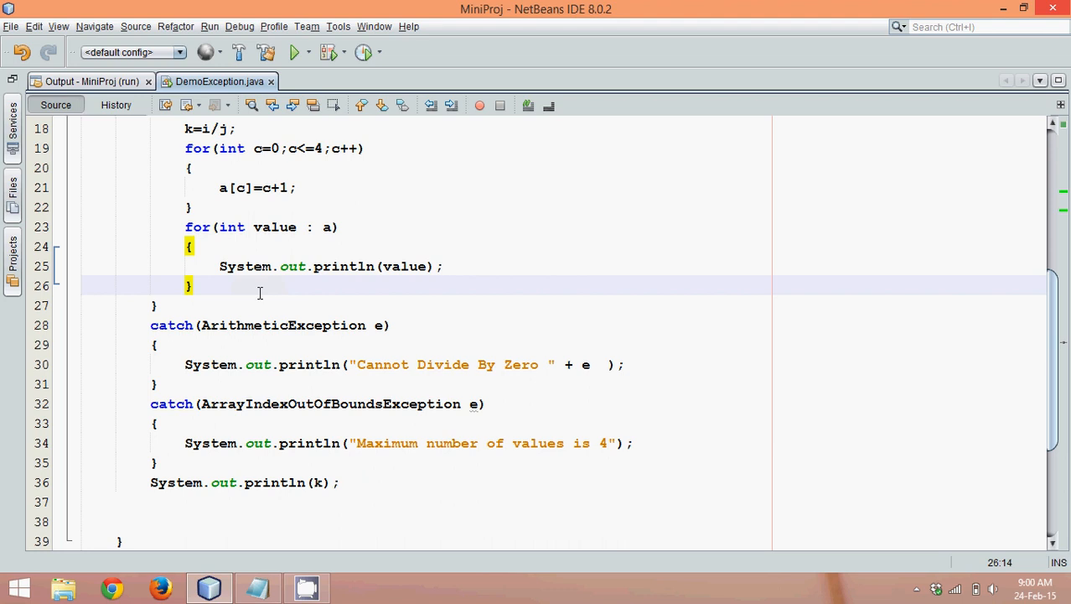
click(194, 285)
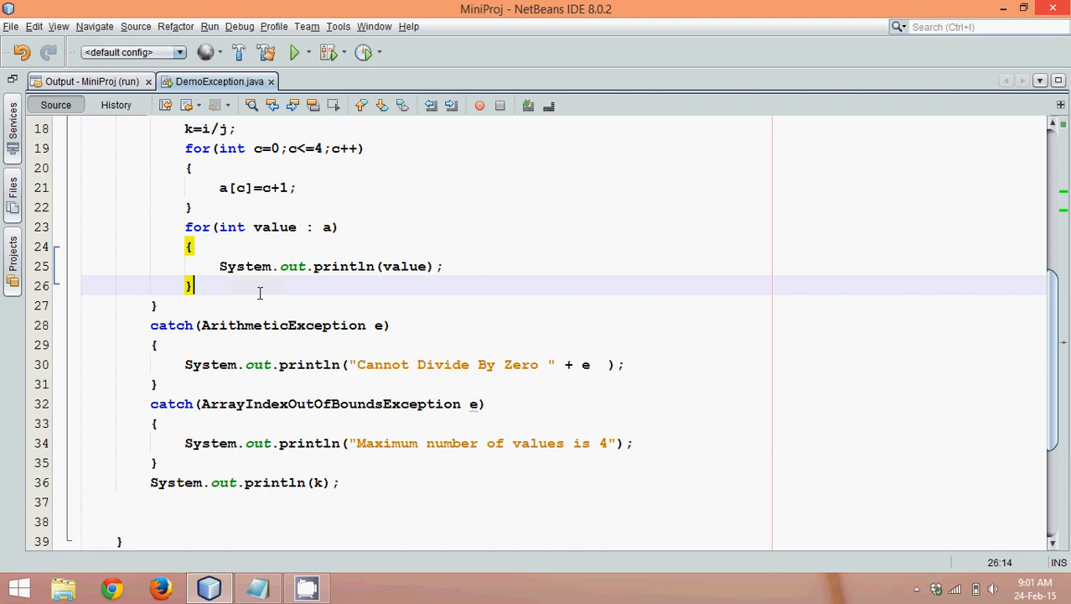